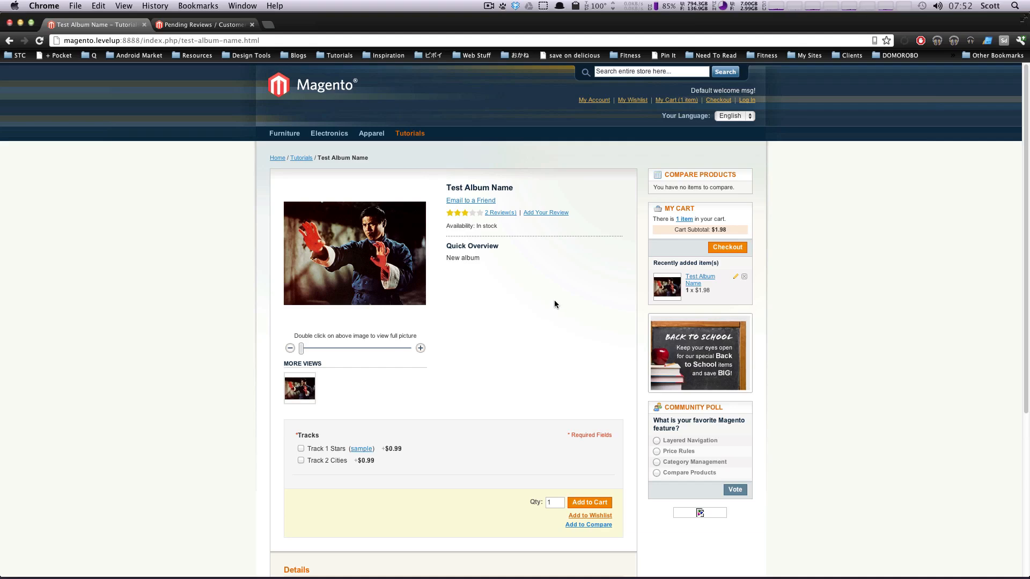
# - Return to the Test Album Name product page and bring its Product Tags section into view
pyautogui.scroll(-3)
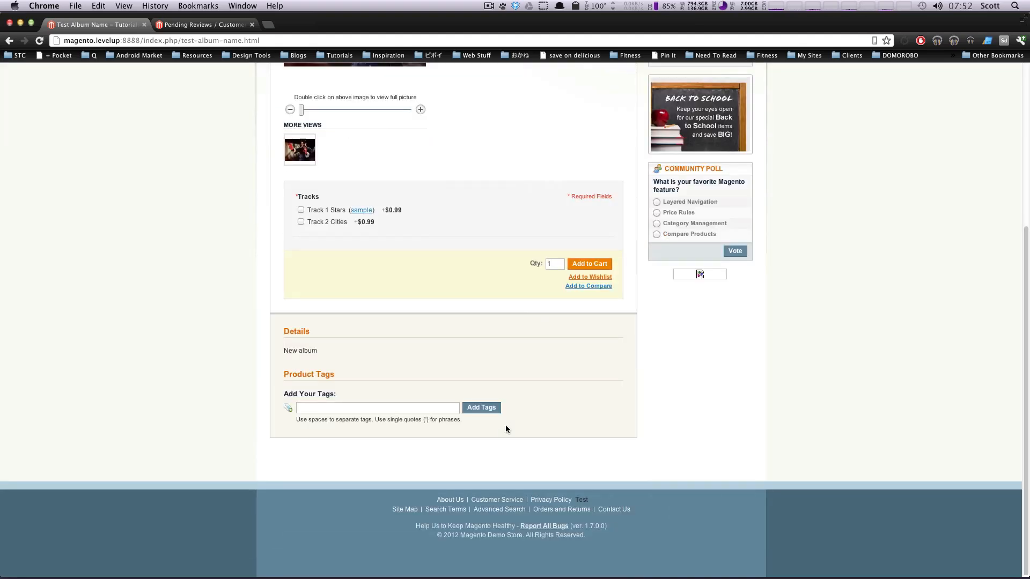
pyautogui.scroll(3)
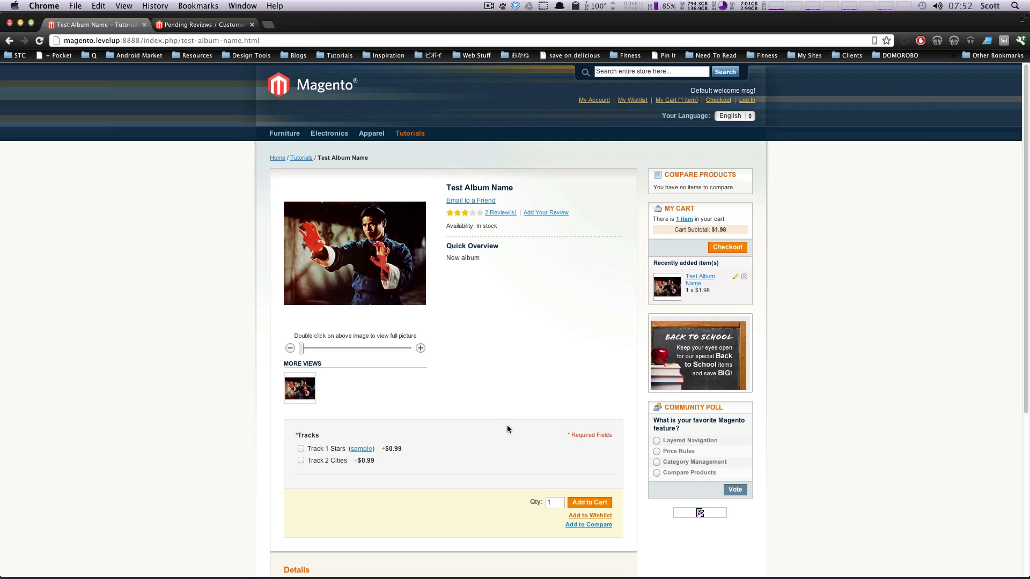
pyautogui.click(650, 72)
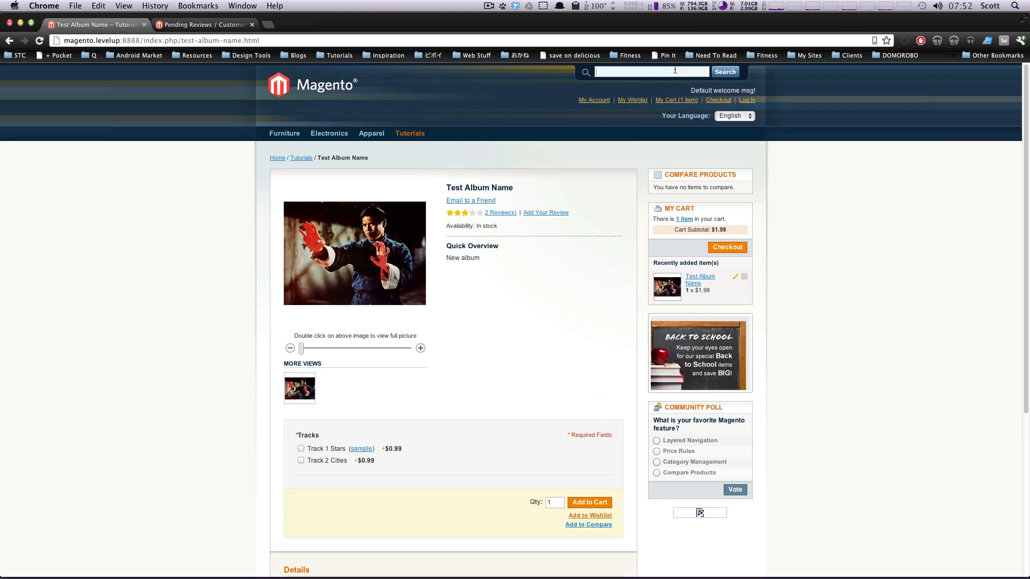
pyautogui.click(313, 86)
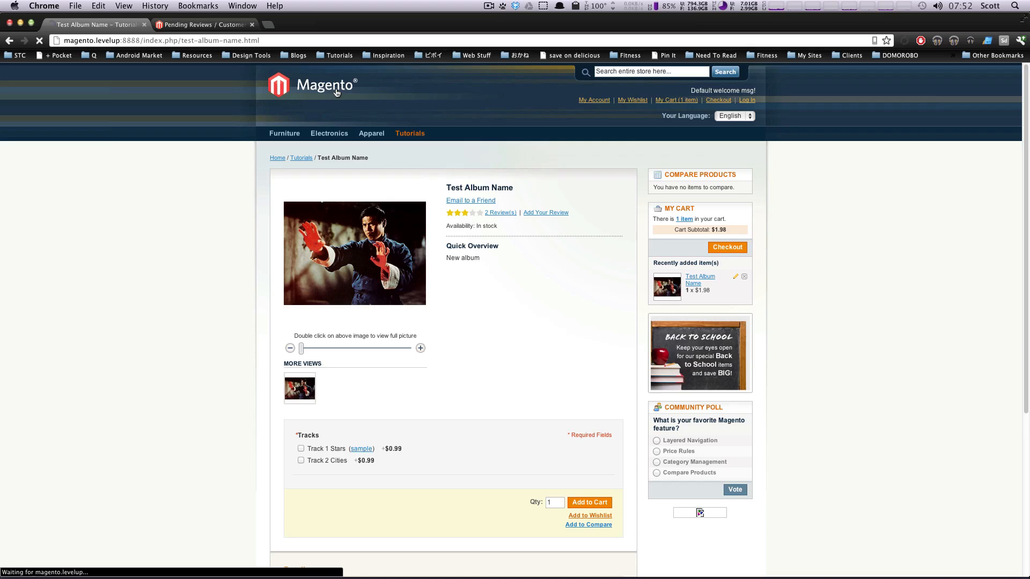
pyautogui.click(313, 85)
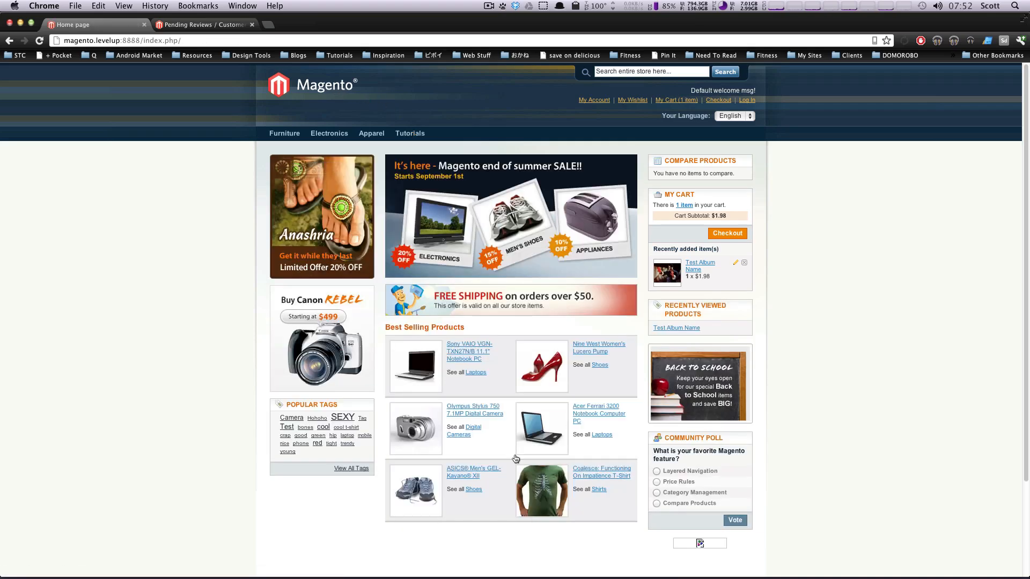
pyautogui.moveTo(357, 431)
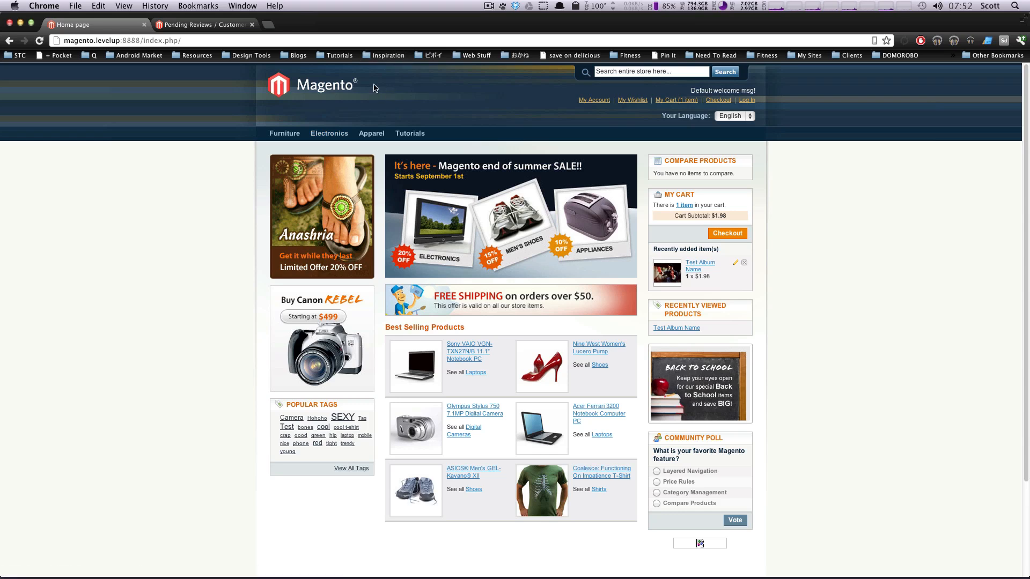
pyautogui.moveTo(352, 126)
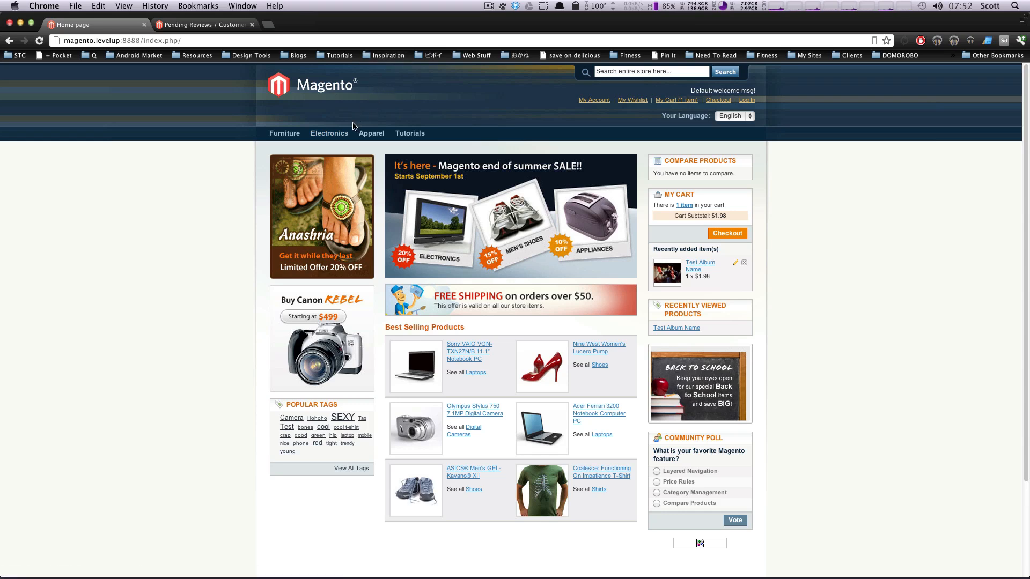
pyautogui.moveTo(669, 274)
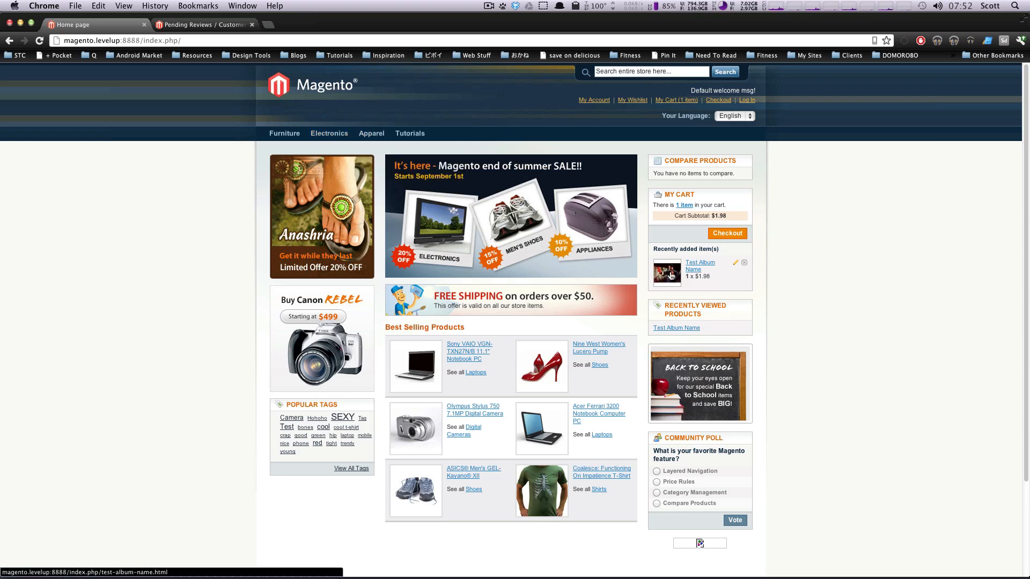
pyautogui.click(699, 266)
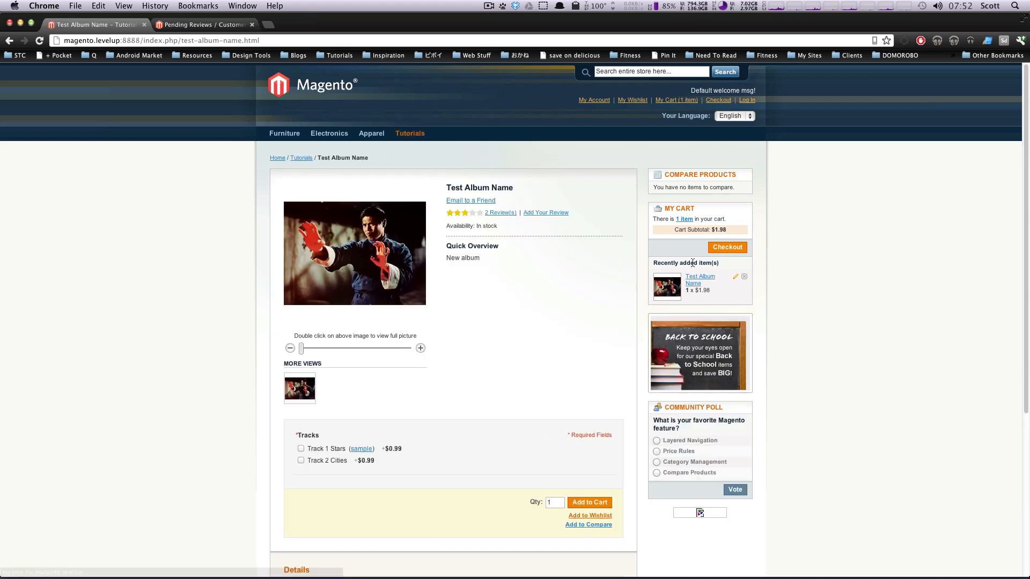
pyautogui.scroll(-3)
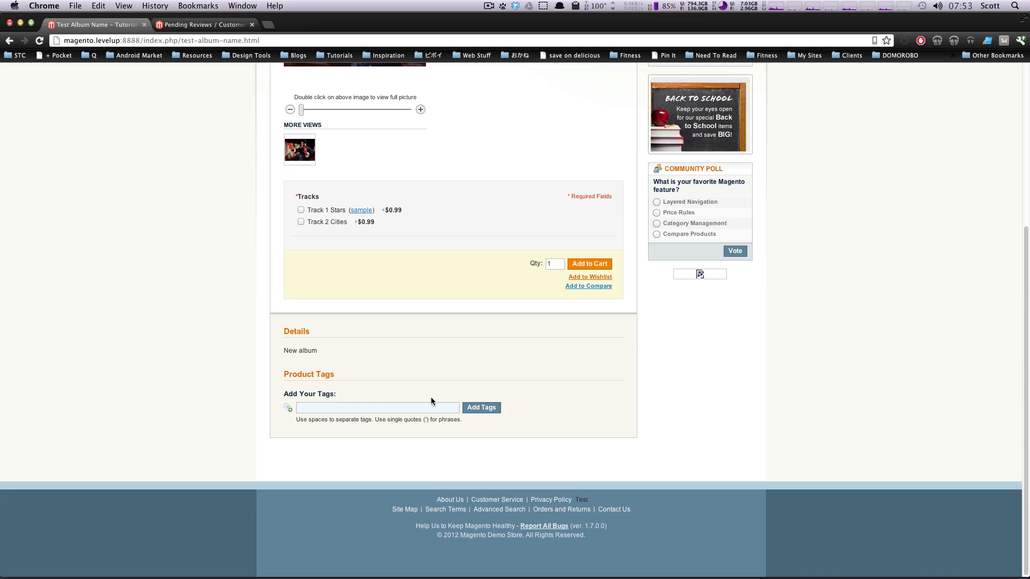
# - Enter Awesome rap 'hip hop' 'kung fu' in the Add Your Tags field without submitting
pyautogui.write('Awesome')
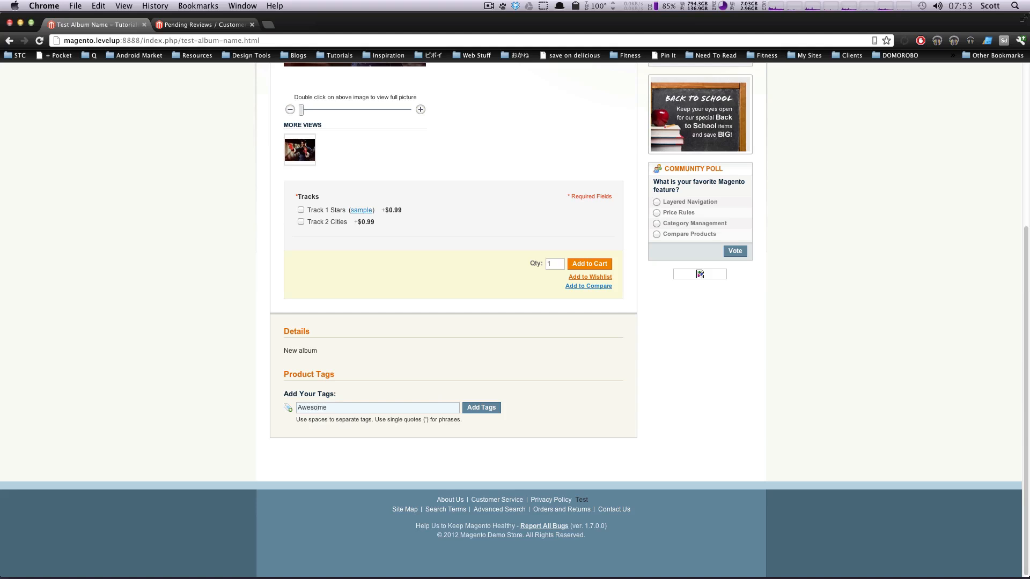
pyautogui.write('rap')
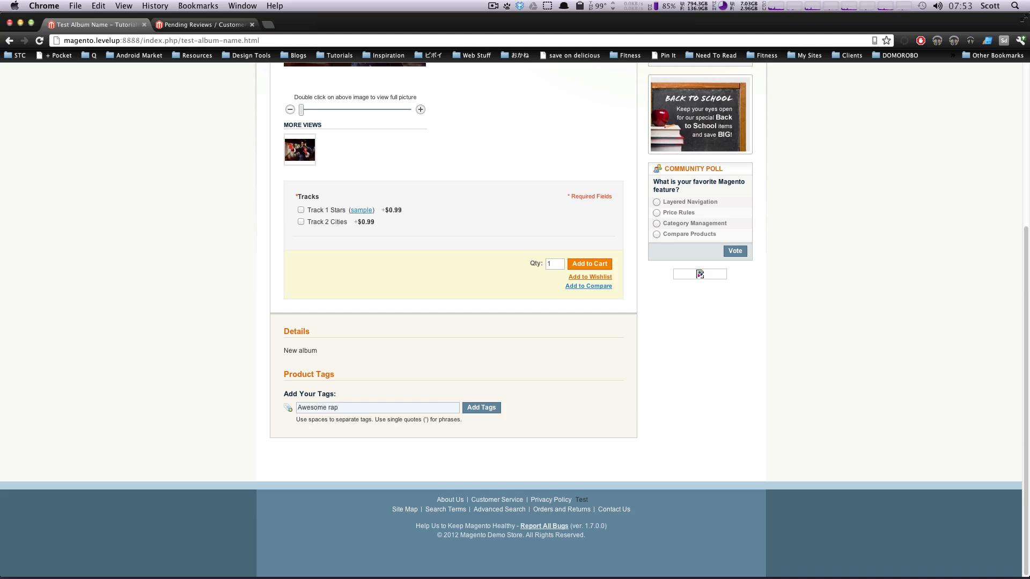
pyautogui.write('h')
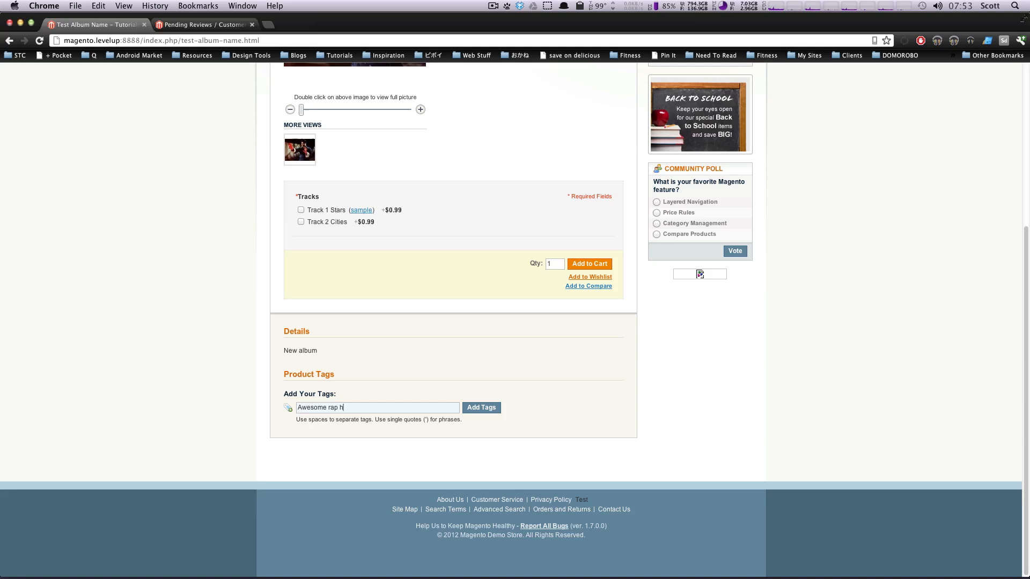
pyautogui.press('Backspace')
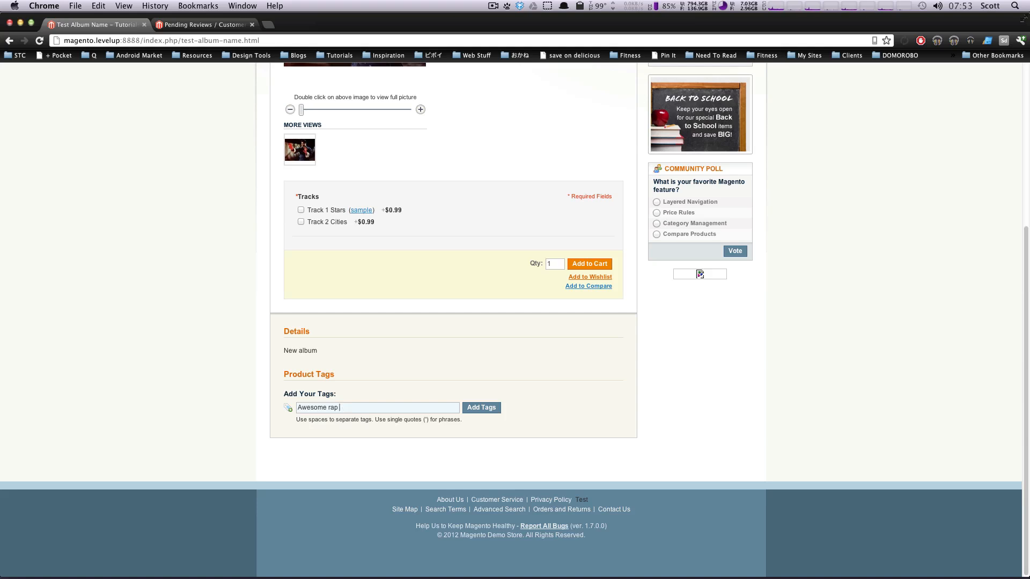
pyautogui.write("'hip ho")
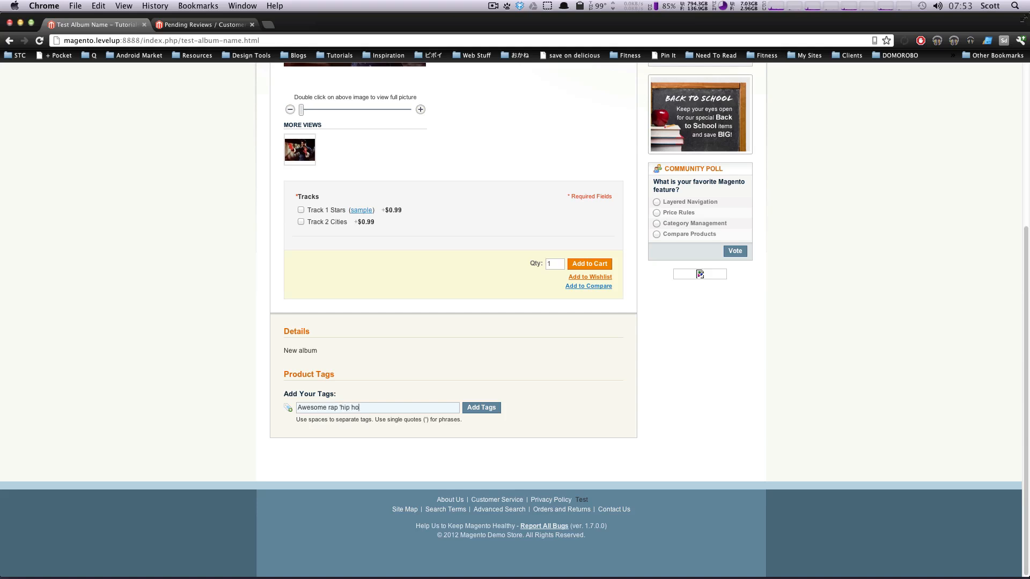
pyautogui.write("p'")
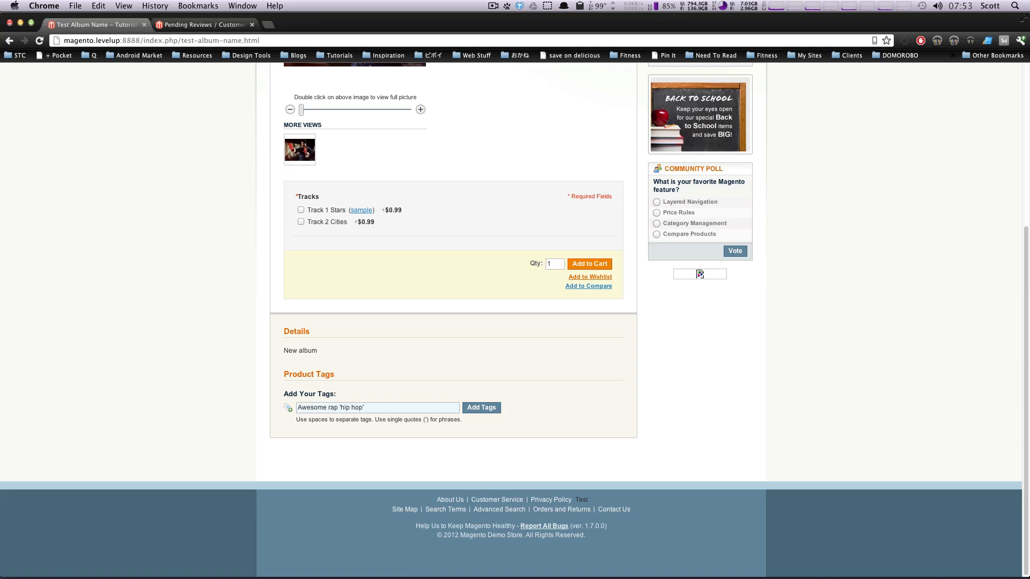
pyautogui.write("'kung")
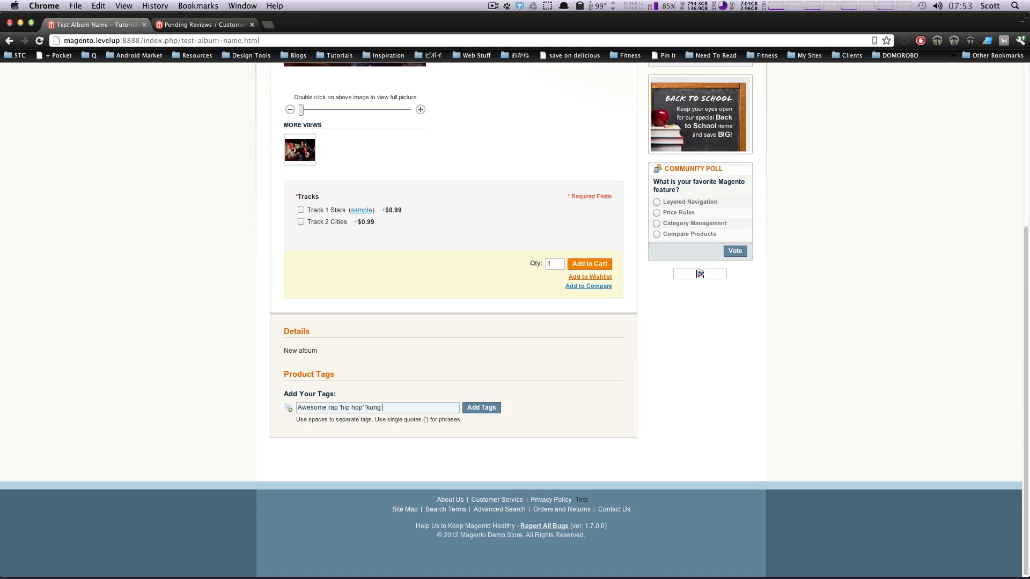
pyautogui.write("fu'")
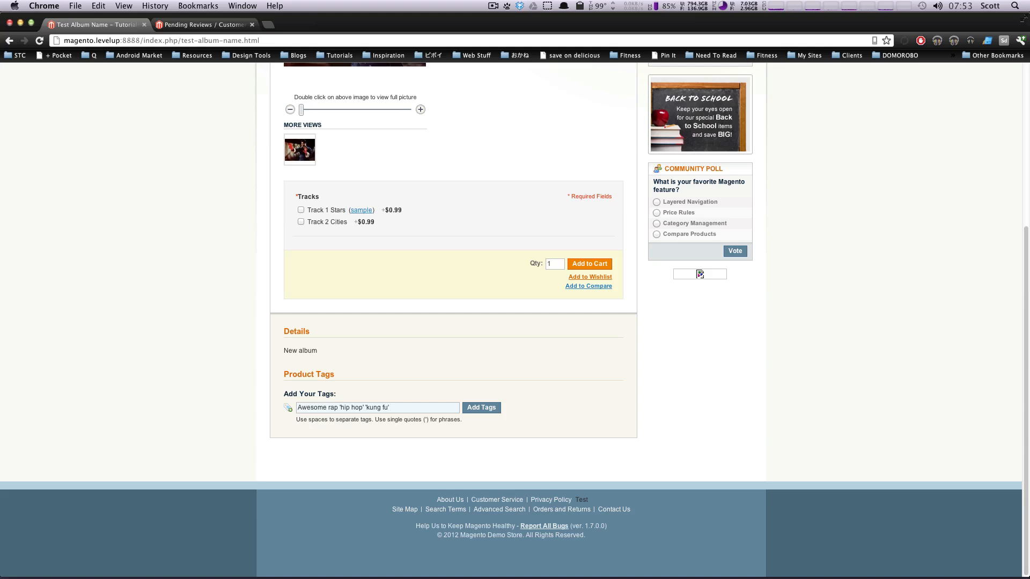
pyautogui.moveTo(476, 427)
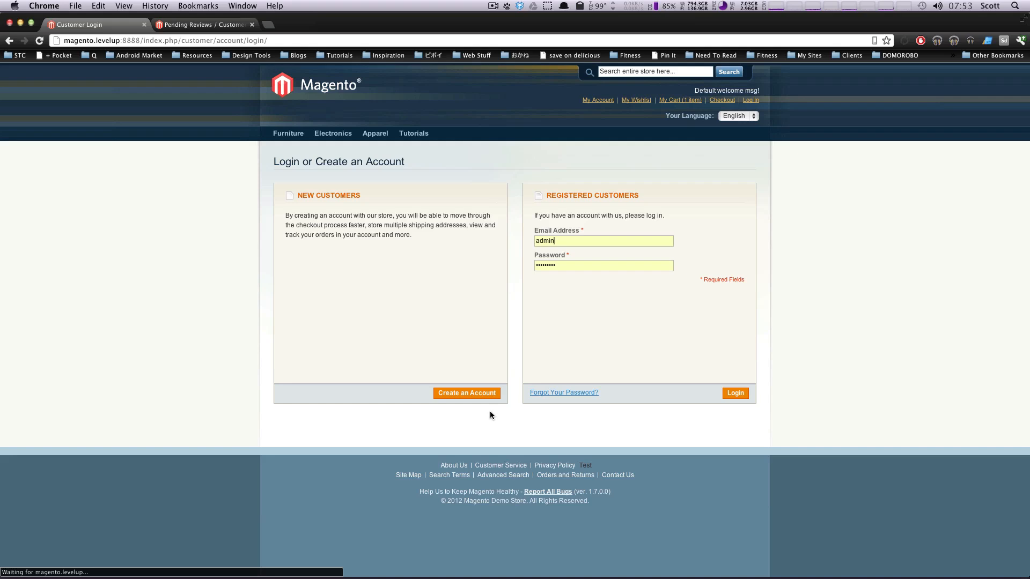
pyautogui.moveTo(532, 418)
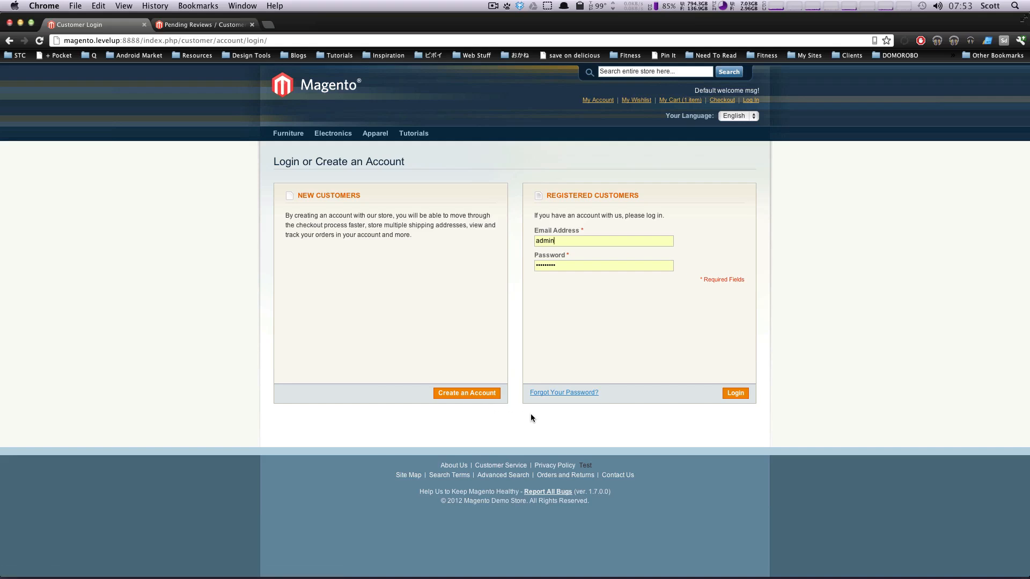
pyautogui.moveTo(661, 384)
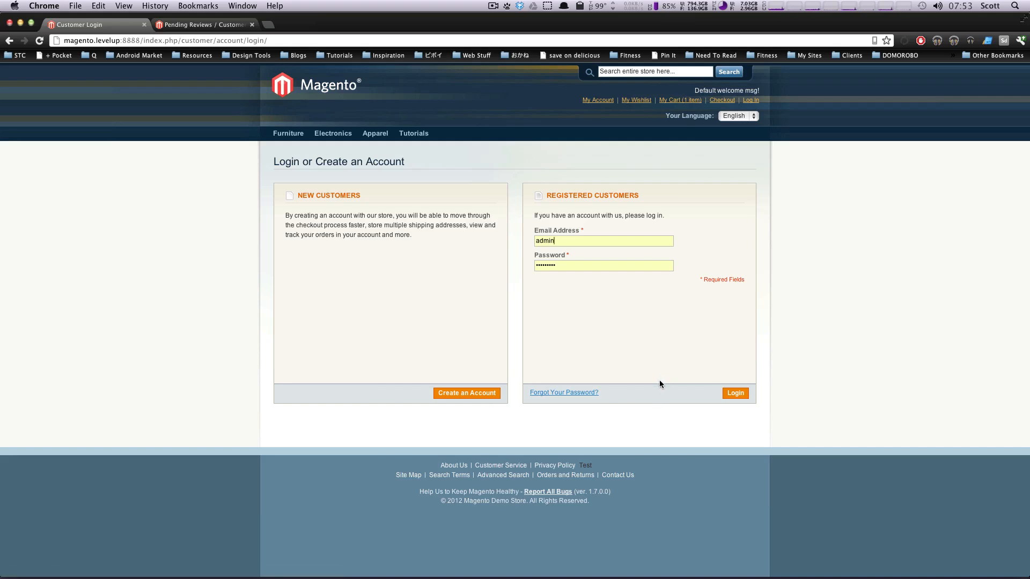
pyautogui.moveTo(677, 137)
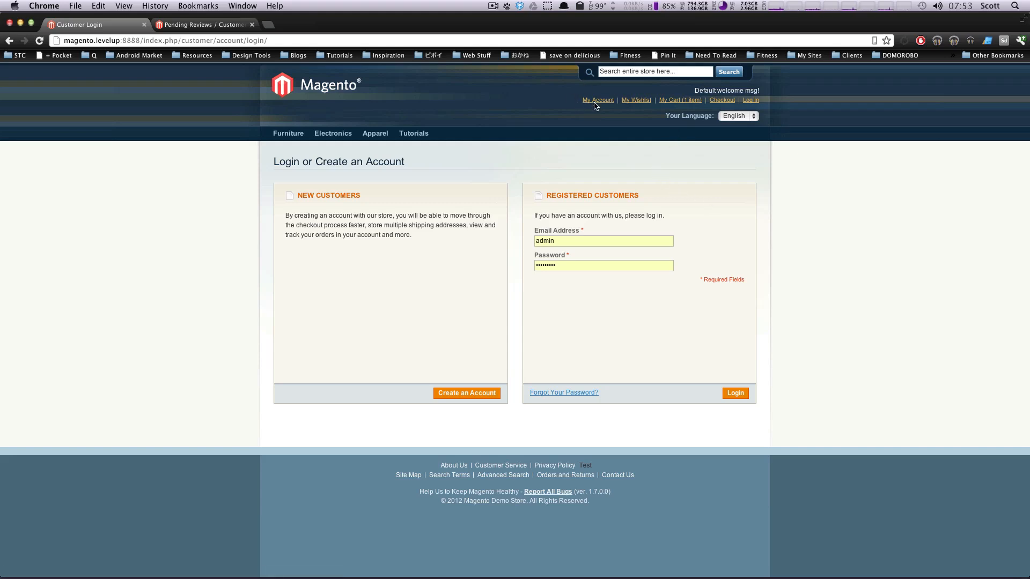
pyautogui.moveTo(610, 238)
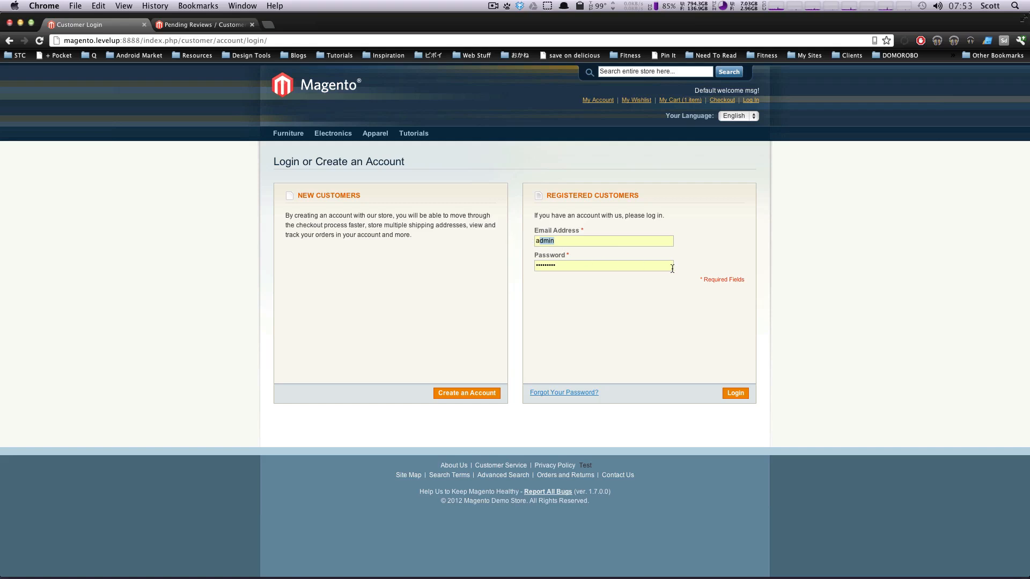
pyautogui.moveTo(605, 255)
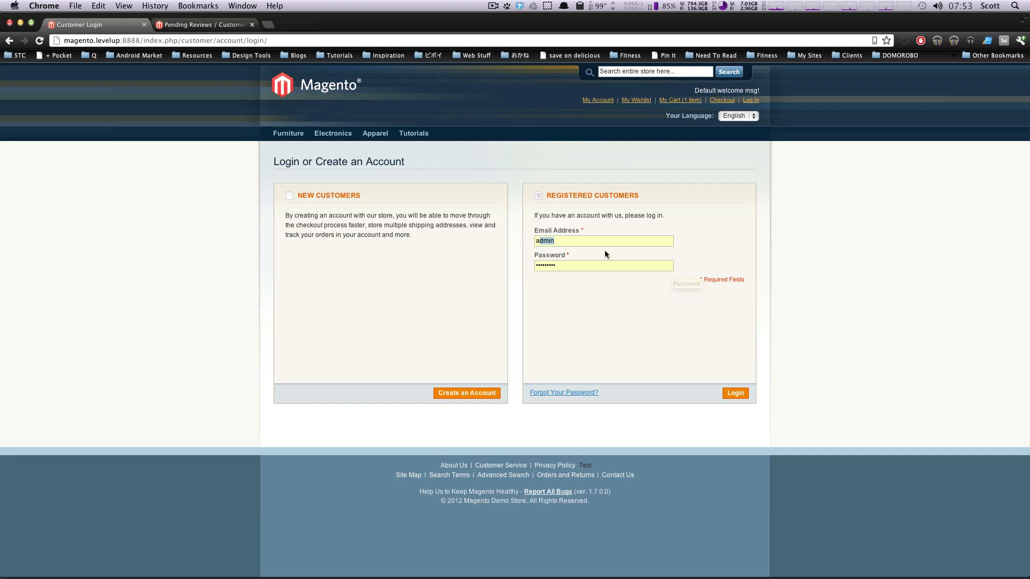
pyautogui.moveTo(691, 241)
pyautogui.write('n')
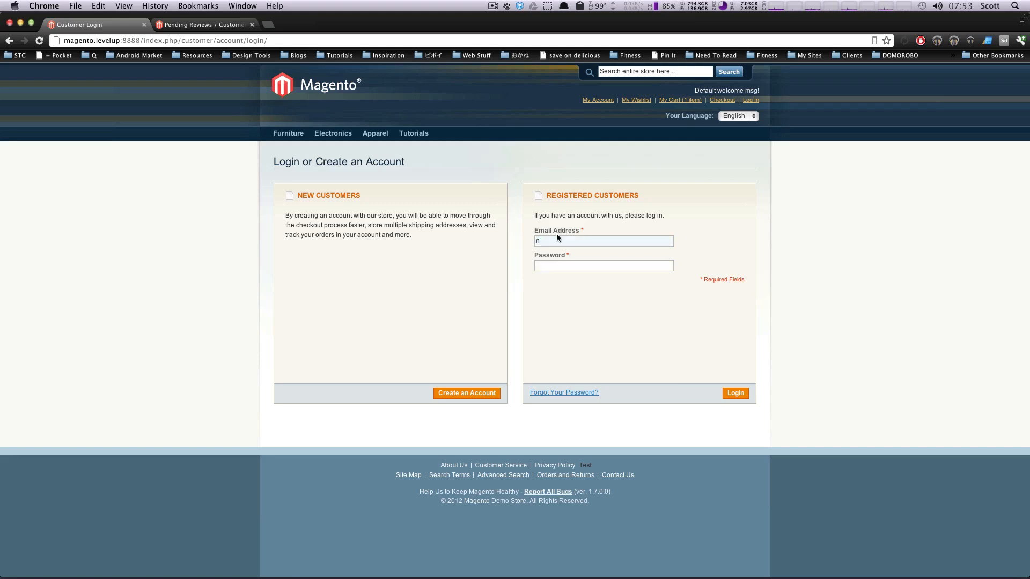
# - Choose Create an Account from the login page to start registering a new customer
pyautogui.click(467, 393)
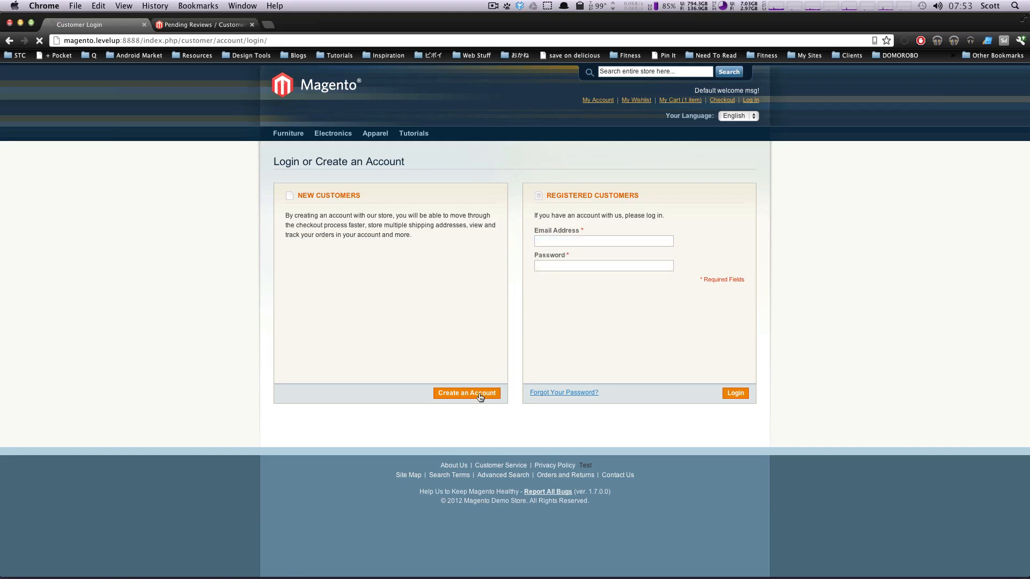
pyautogui.click(466, 392)
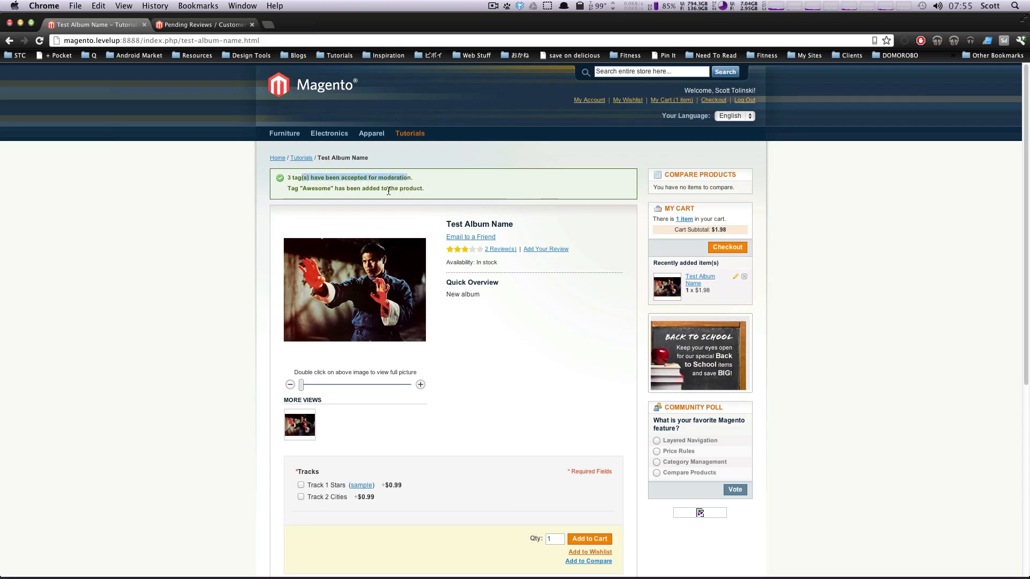
# - Add the tags fun 'super rad' to Test Album Name and submit them for moderation
pyautogui.scroll(-3)
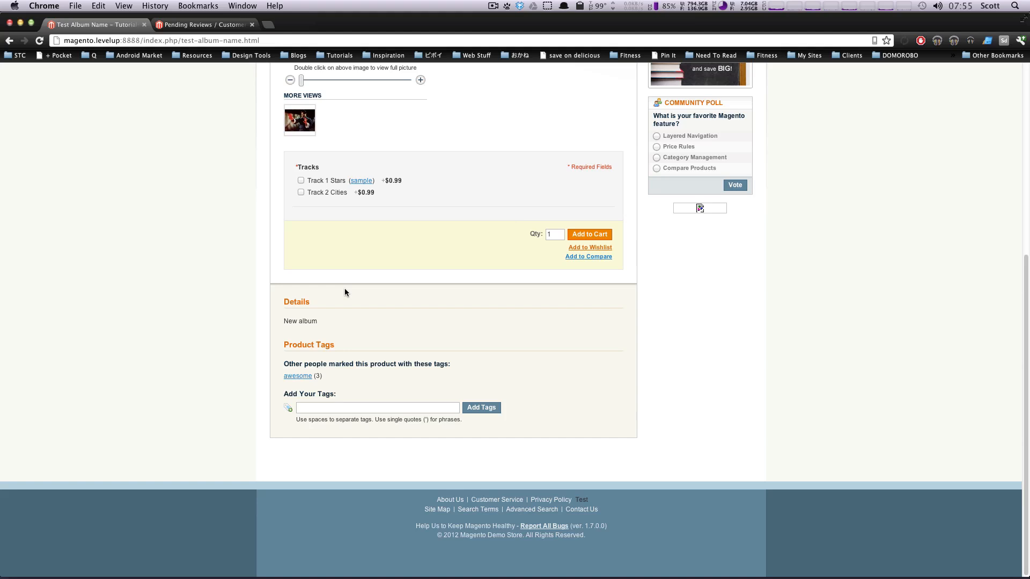
pyautogui.click(378, 407)
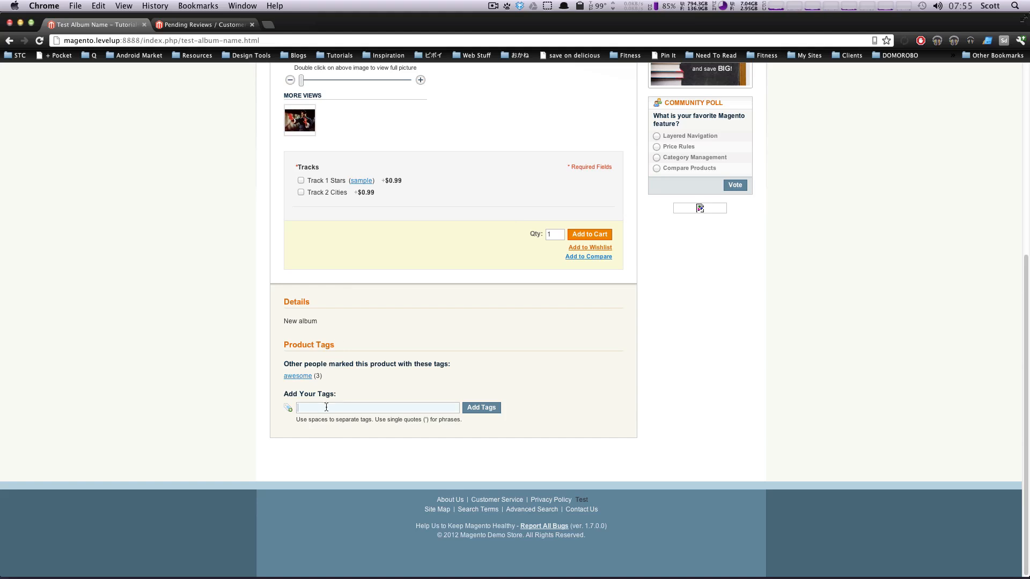
pyautogui.write('fun')
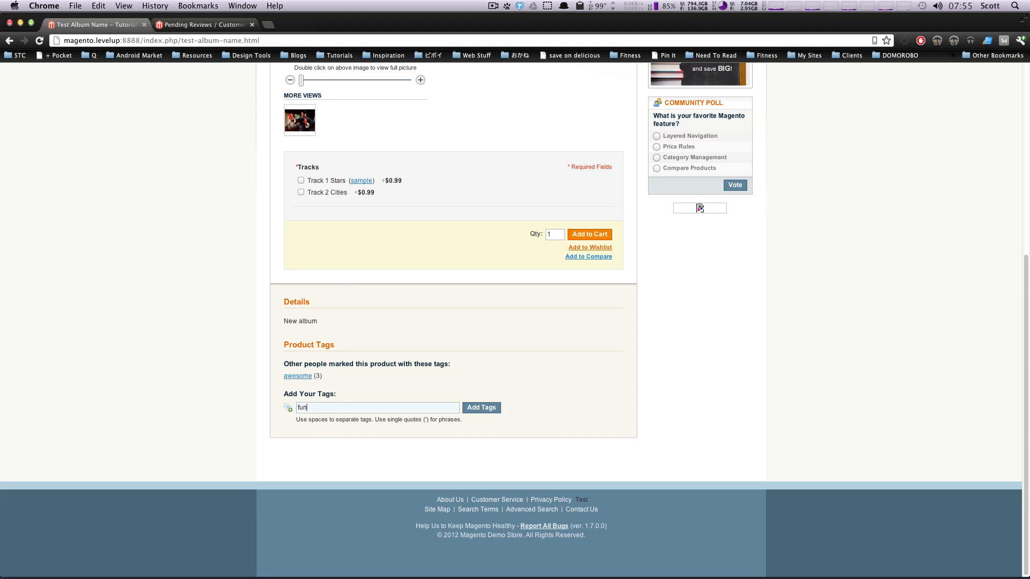
pyautogui.write("'")
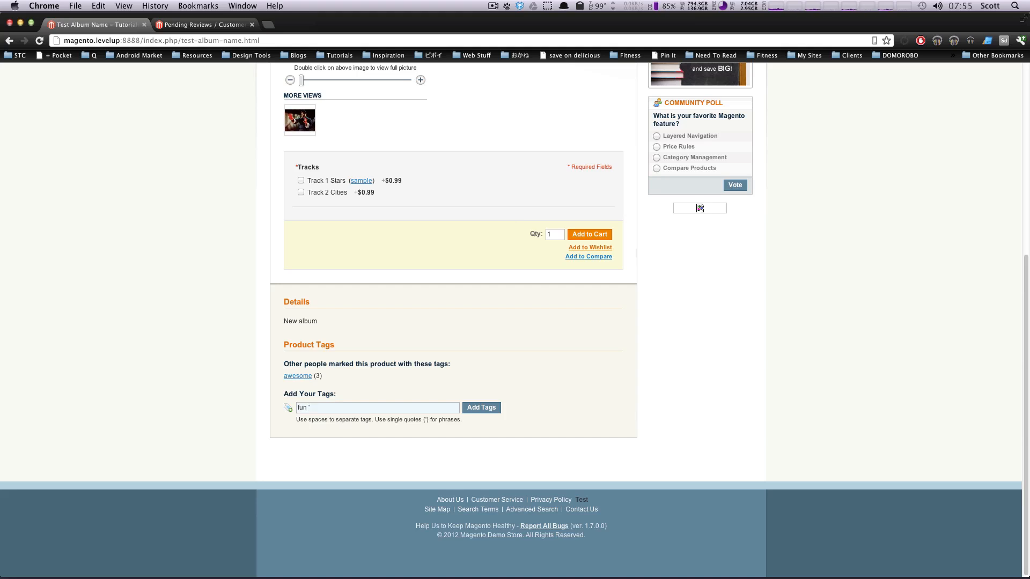
pyautogui.write('super')
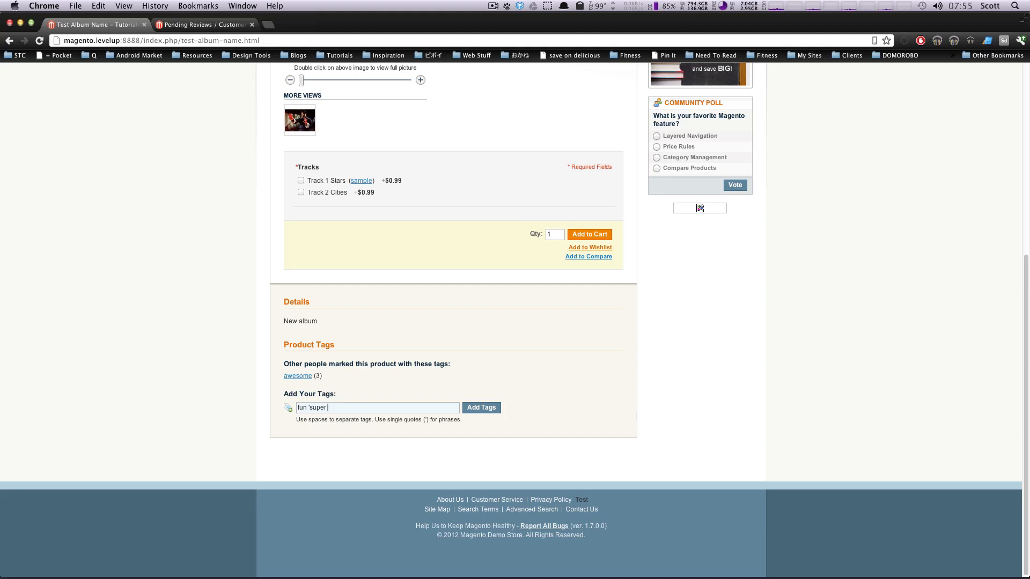
pyautogui.write("rad'")
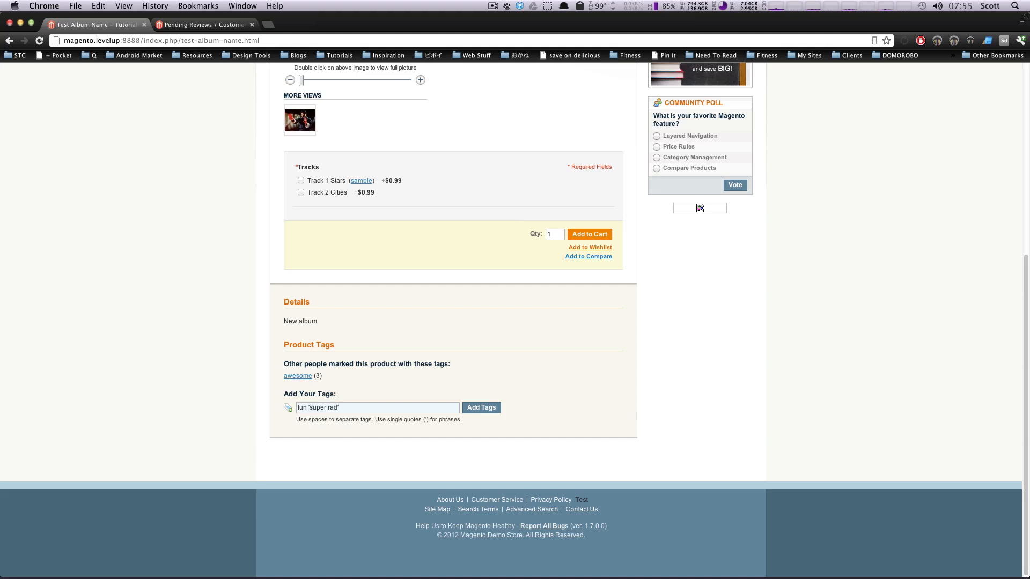
pyautogui.click(481, 407)
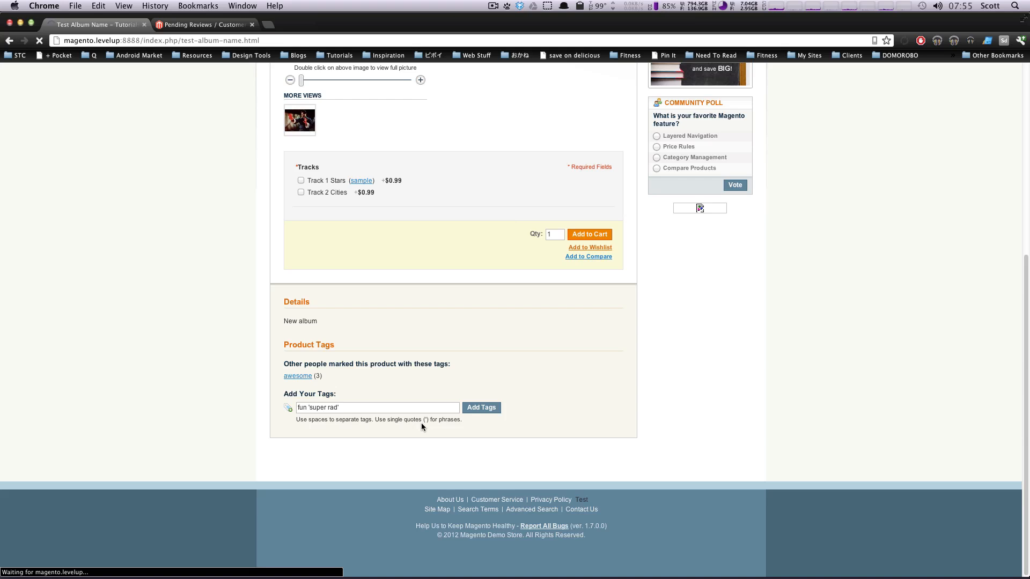
pyautogui.click(481, 407)
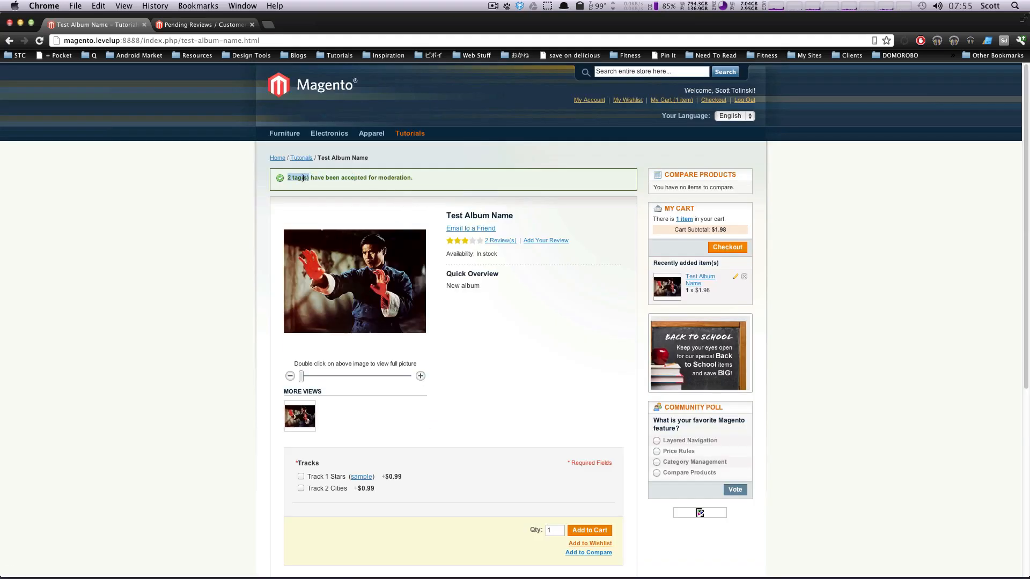
pyautogui.scroll(-3)
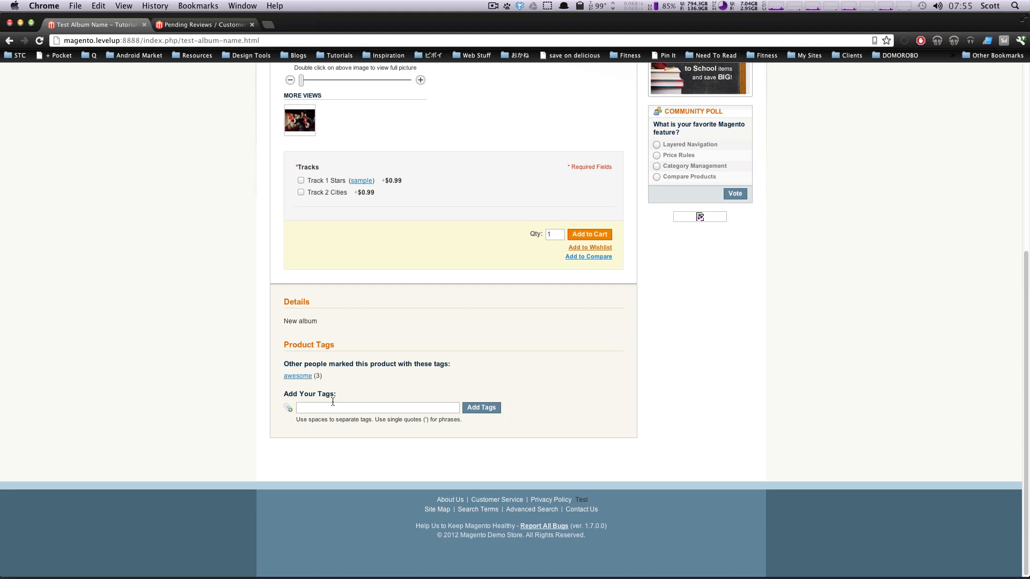
pyautogui.moveTo(338, 396)
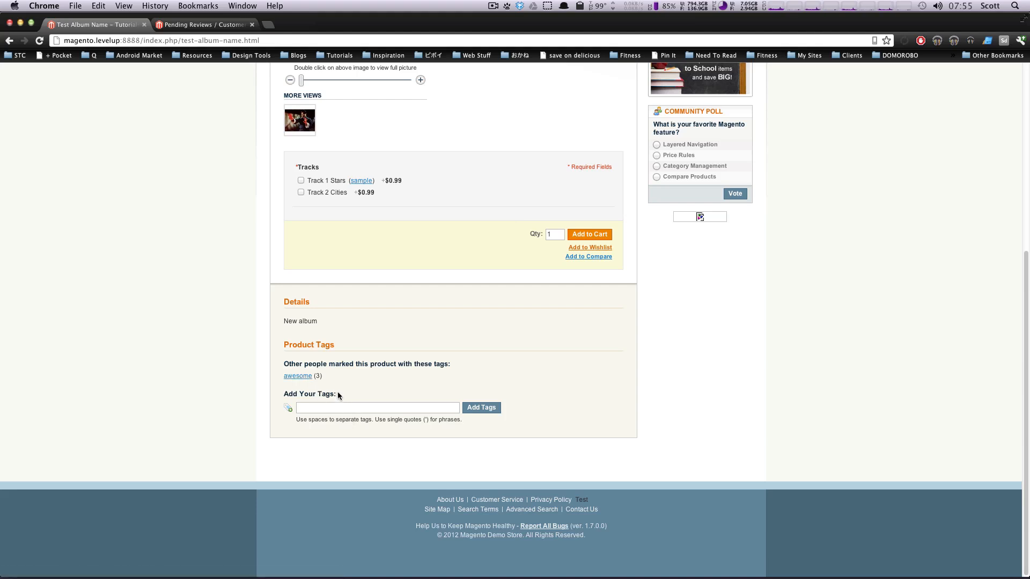
pyautogui.moveTo(445, 312)
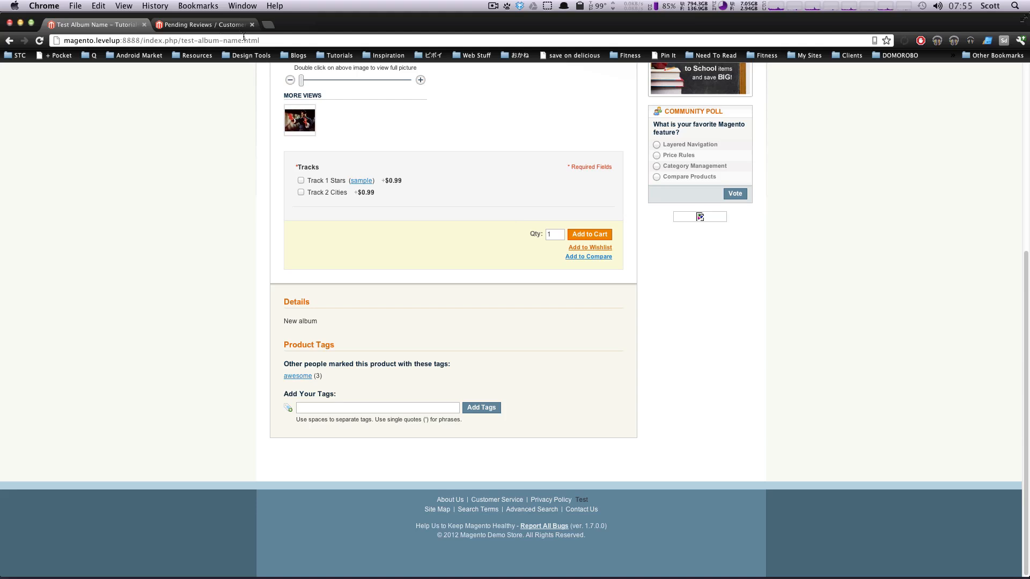
# - Go to the admin panel's Catalog > Tags > Pending Tags list
pyautogui.click(204, 24)
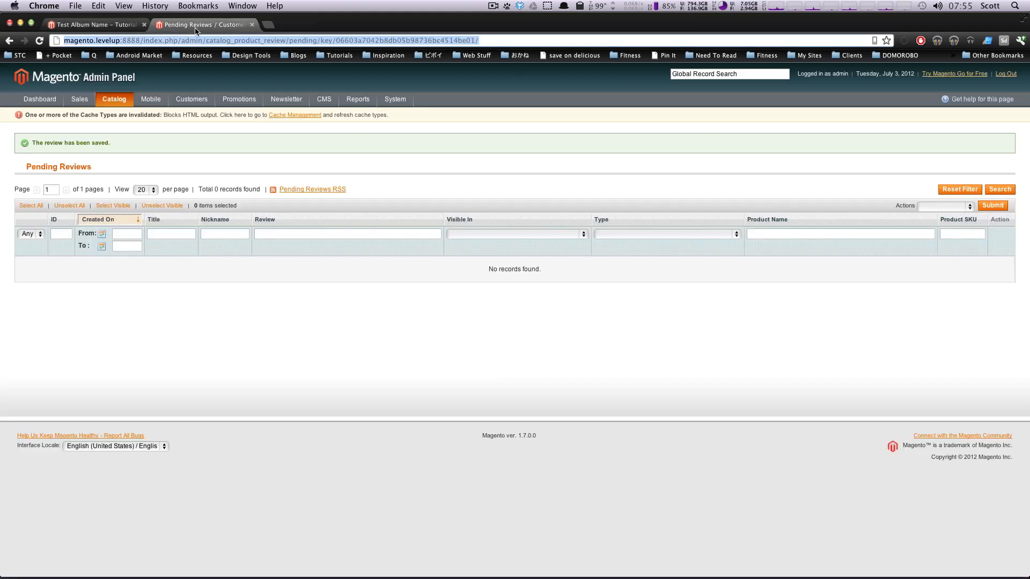
pyautogui.click(114, 99)
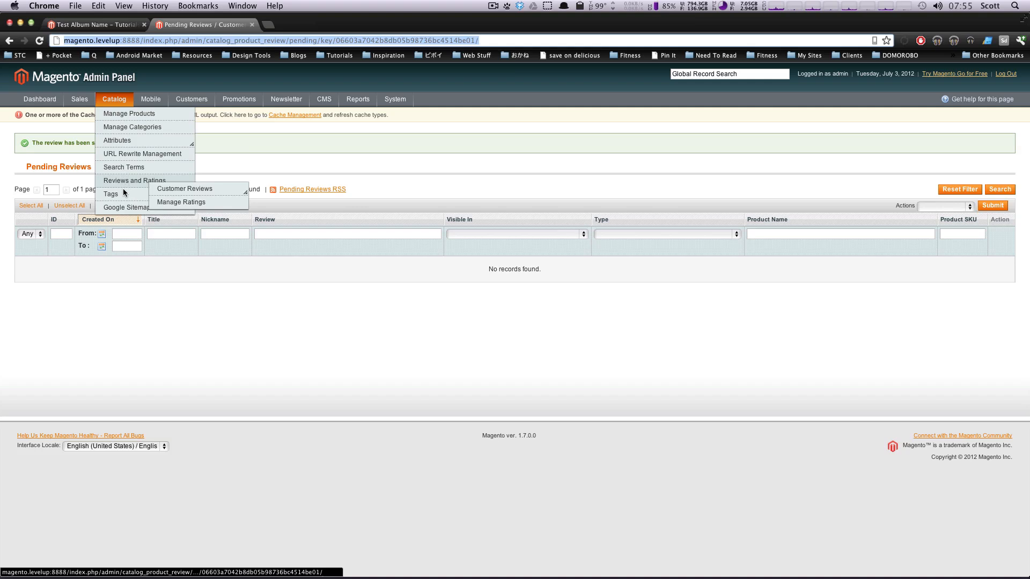
pyautogui.moveTo(111, 194)
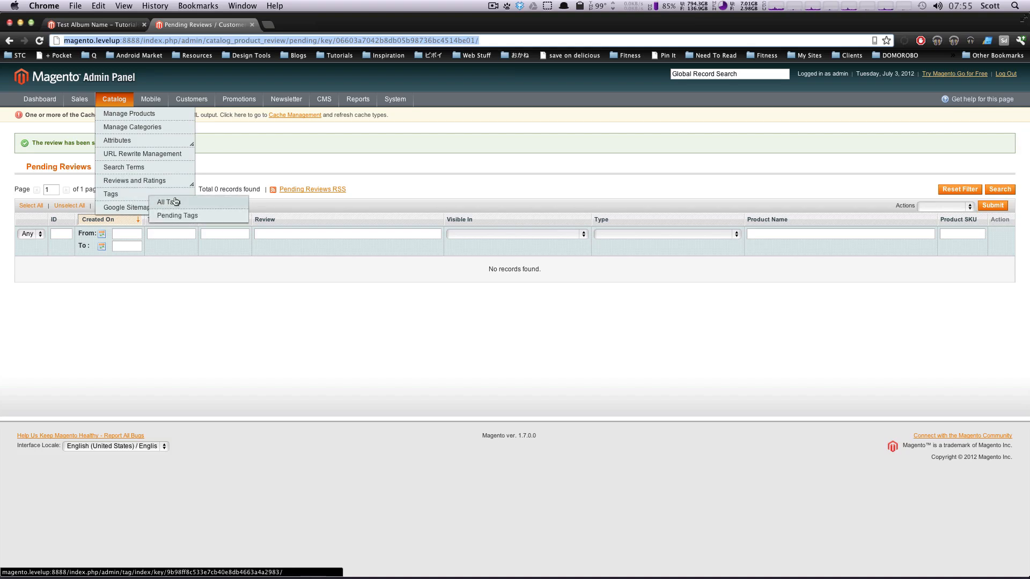
pyautogui.click(177, 215)
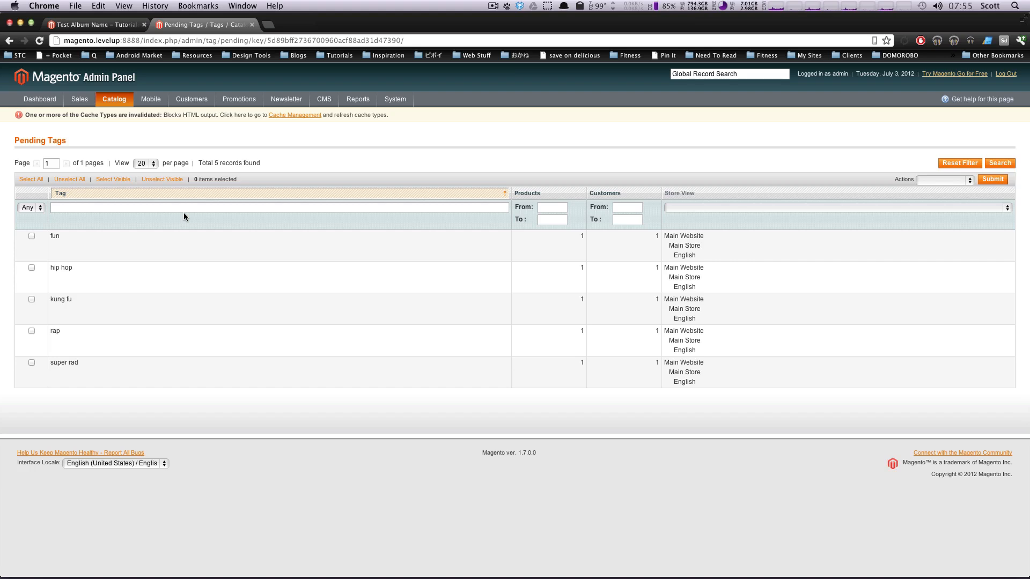
pyautogui.moveTo(31, 236)
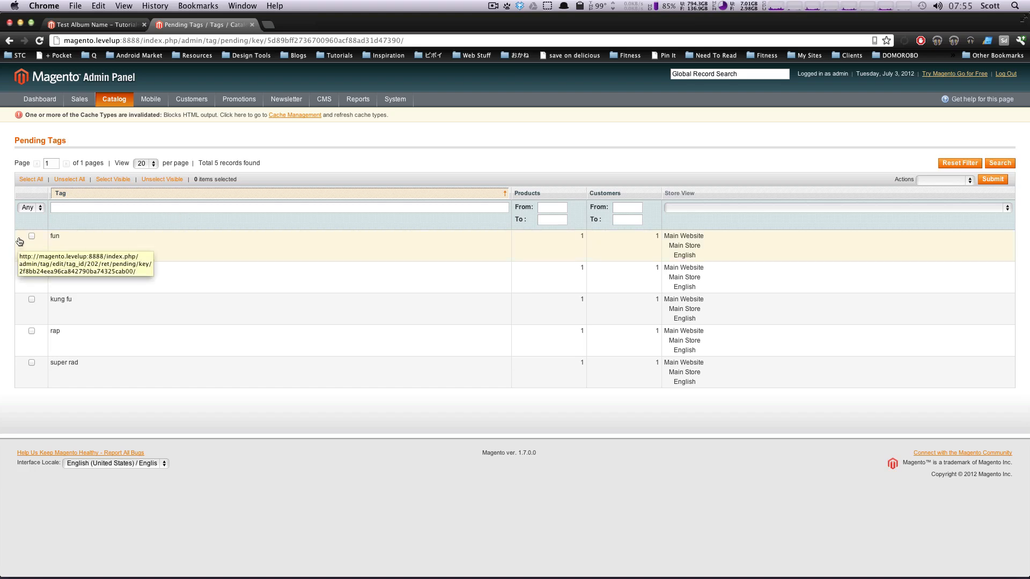
pyautogui.moveTo(112, 323)
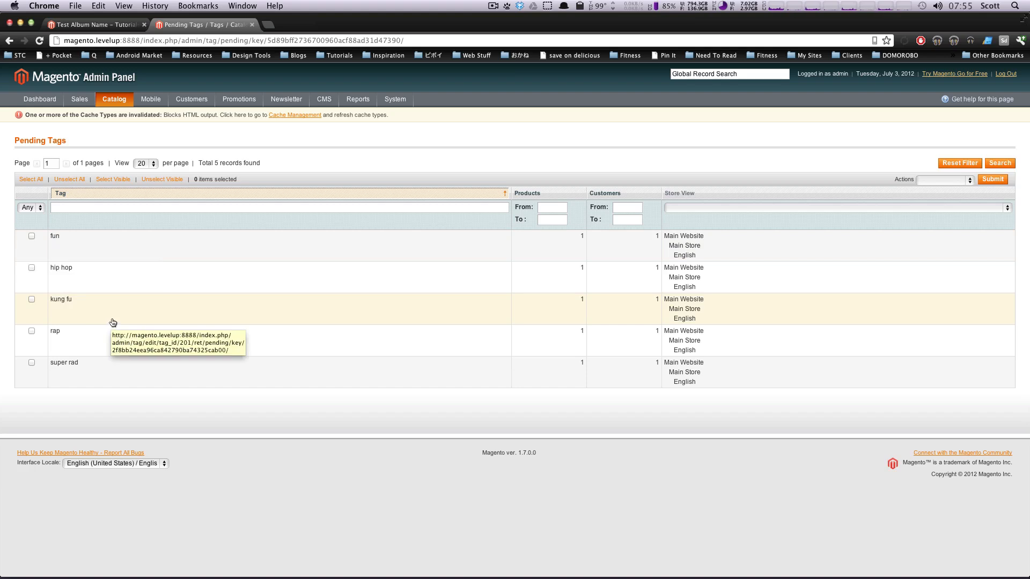
pyautogui.moveTo(134, 321)
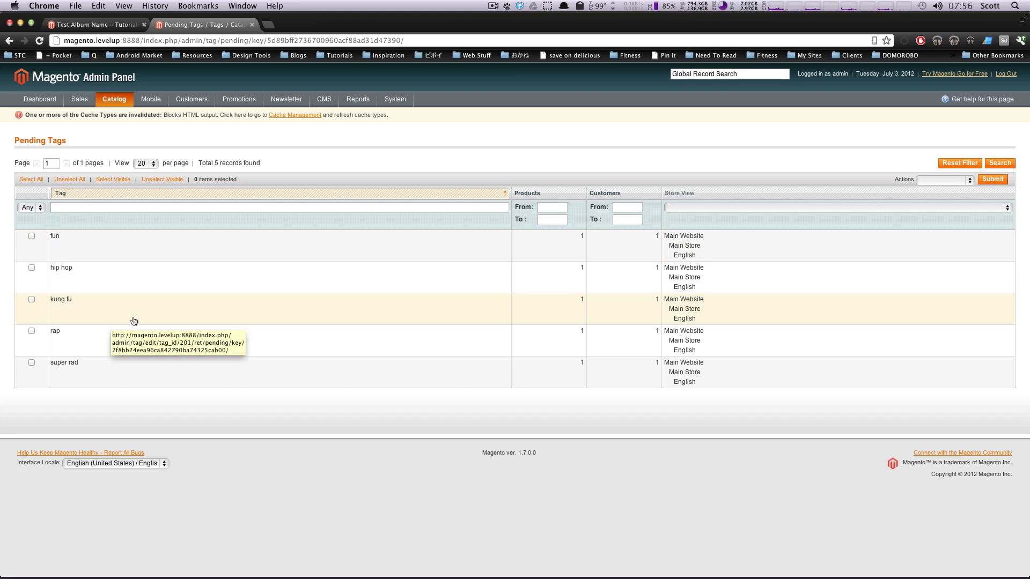
pyautogui.moveTo(38, 242)
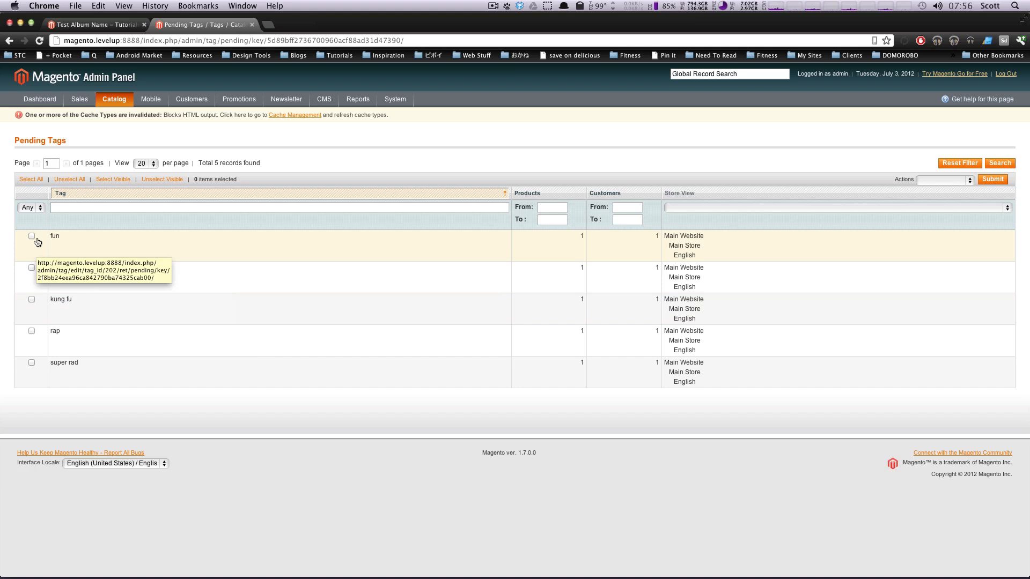
pyautogui.moveTo(118, 284)
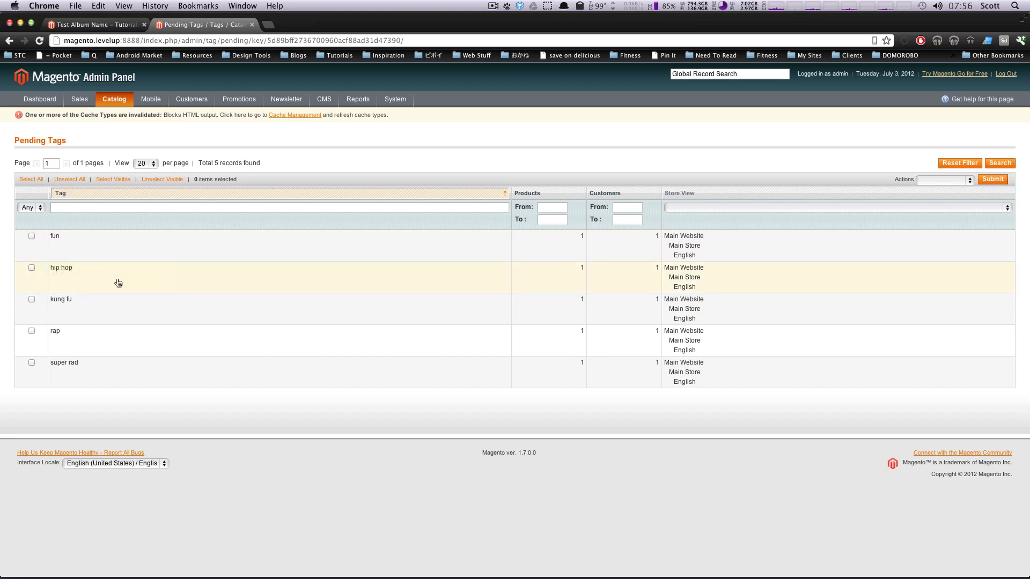
# - Select all five pending tags and bulk-change their status to Approved
pyautogui.click(30, 179)
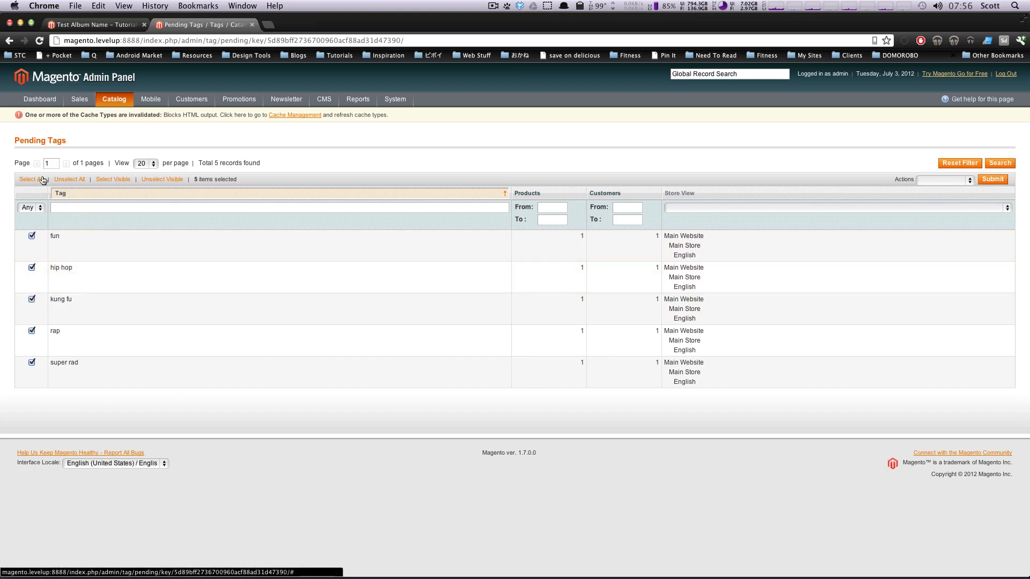
pyautogui.click(945, 179)
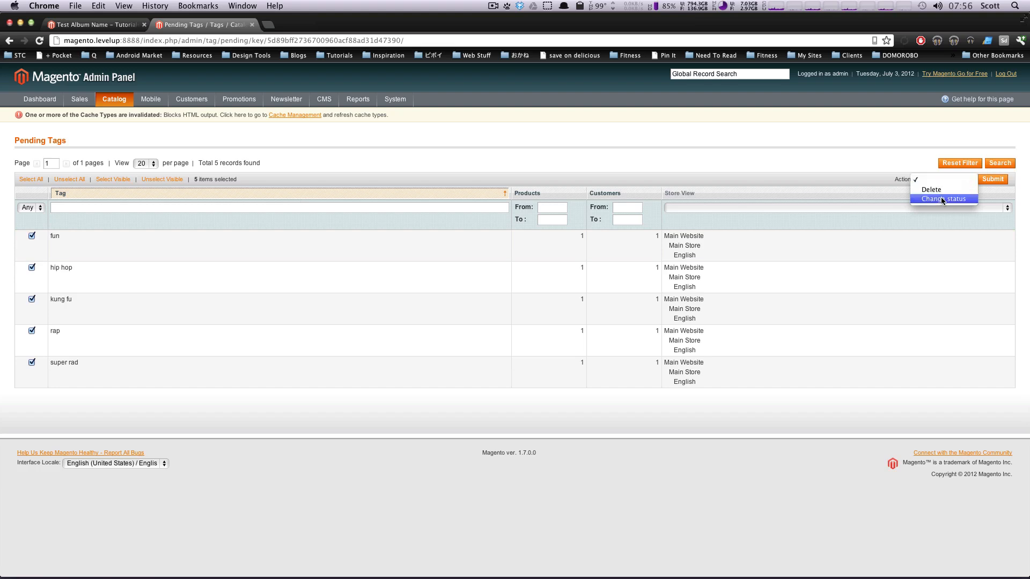
pyautogui.click(945, 199)
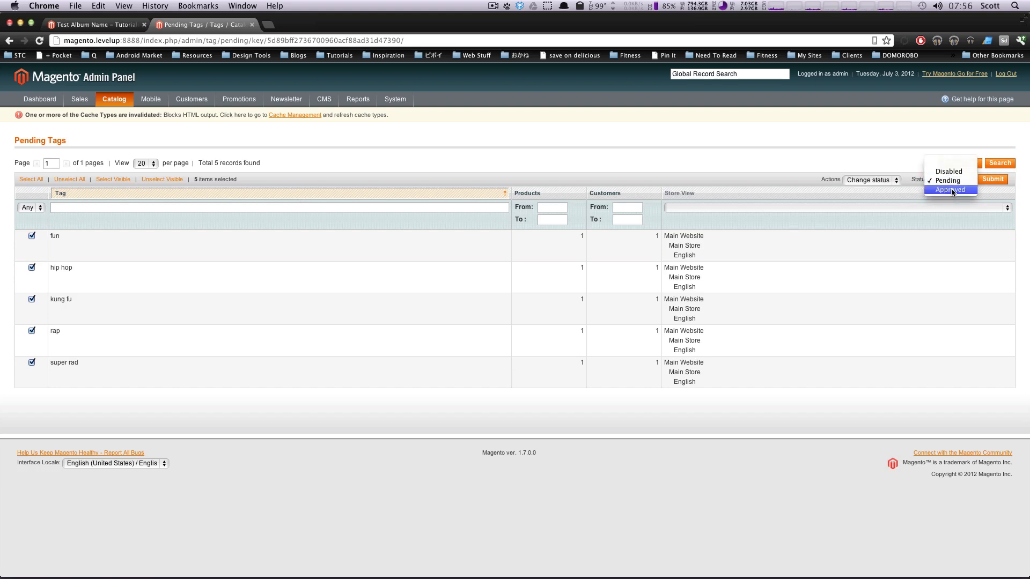
pyautogui.click(951, 189)
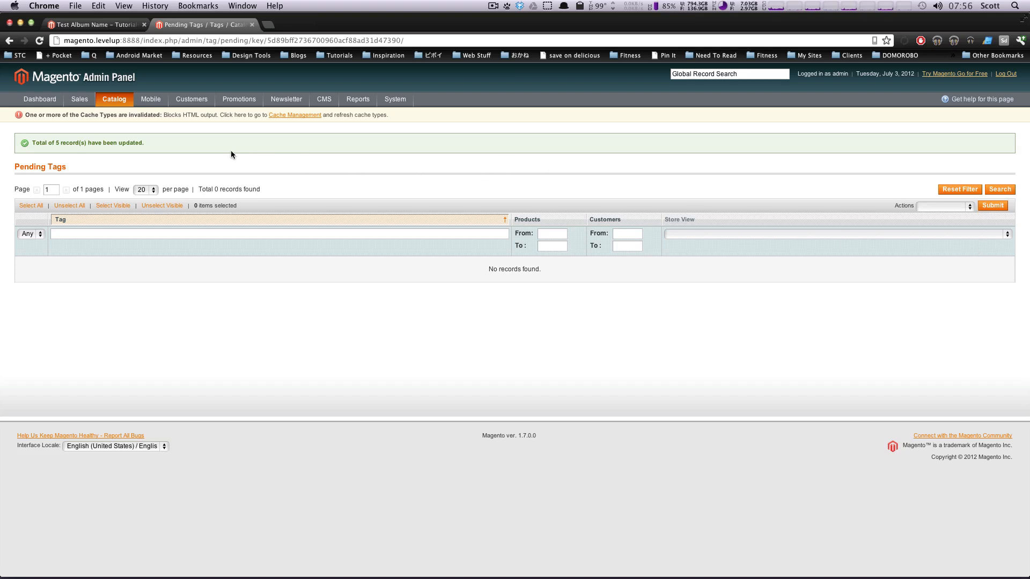
# - Show the All Tags management list with its 203 tags and statuses
pyautogui.click(114, 99)
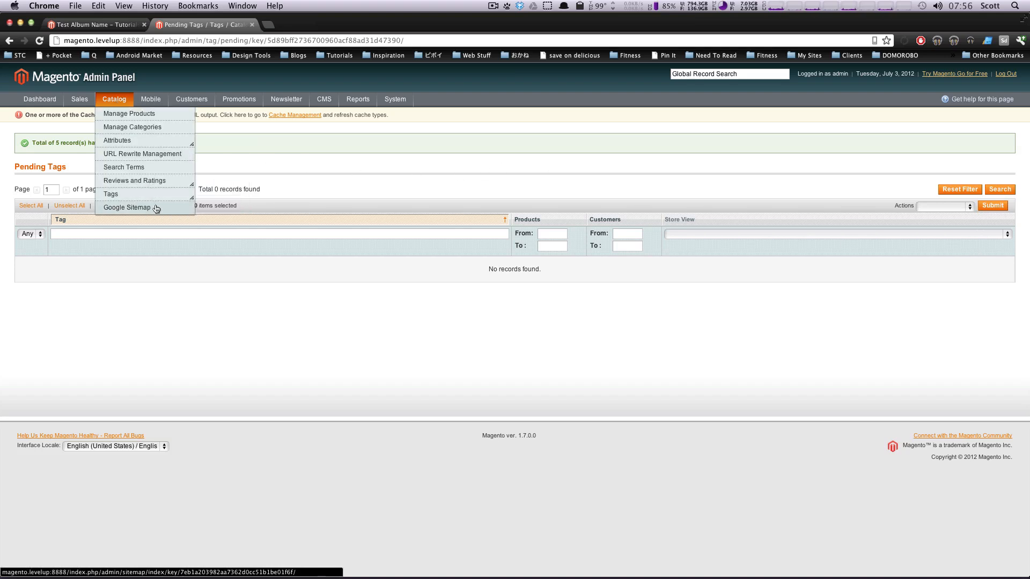
pyautogui.click(111, 194)
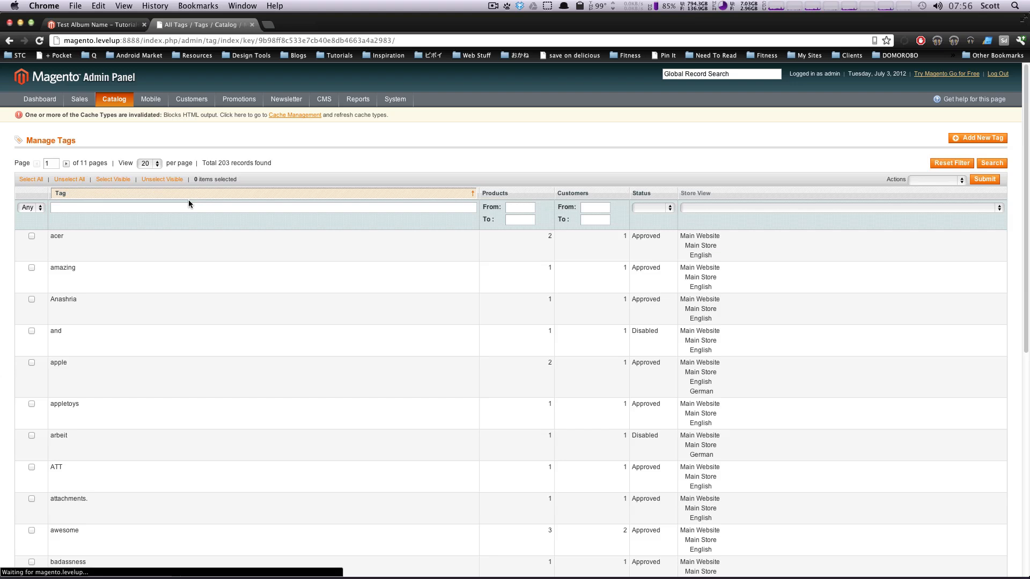
pyautogui.scroll(-3)
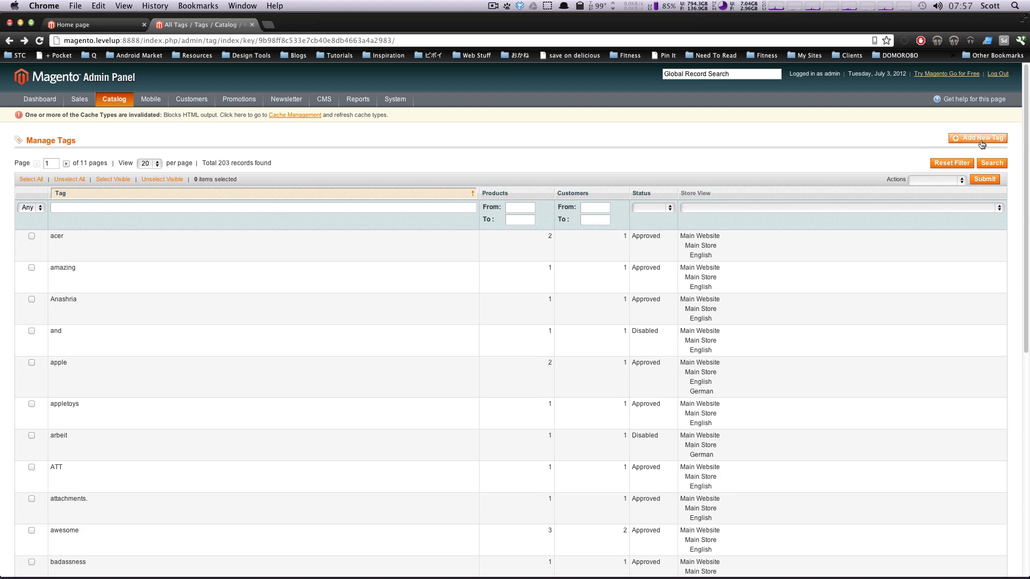
# - Create a new tag named music with status Approved and save it
pyautogui.click(978, 138)
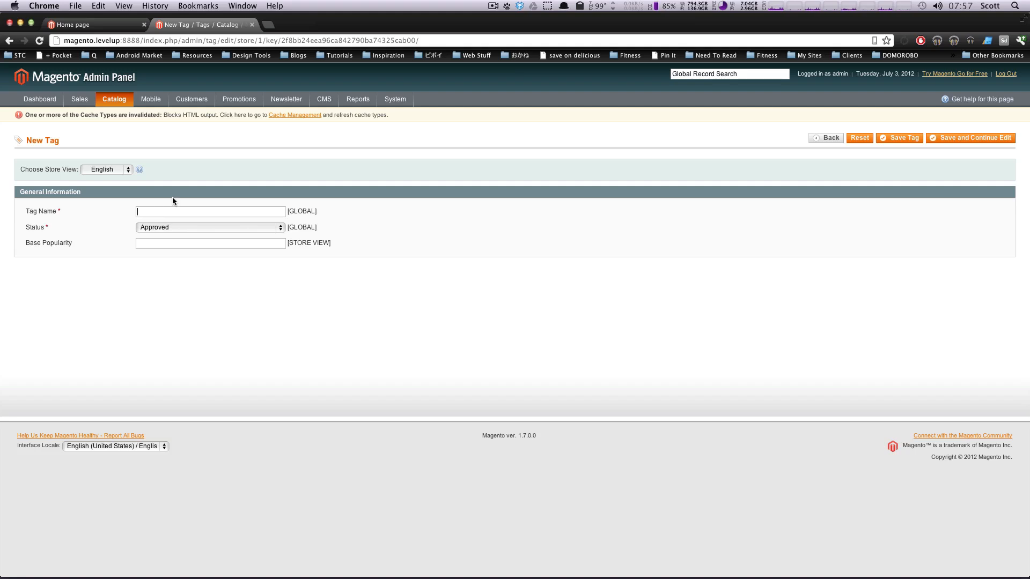
pyautogui.moveTo(188, 201)
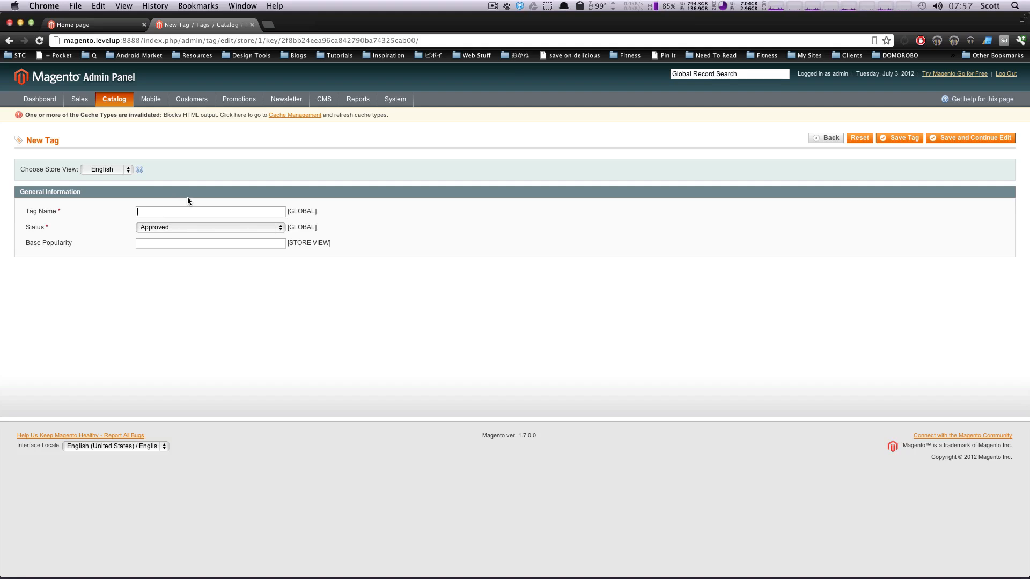
pyautogui.write('musi')
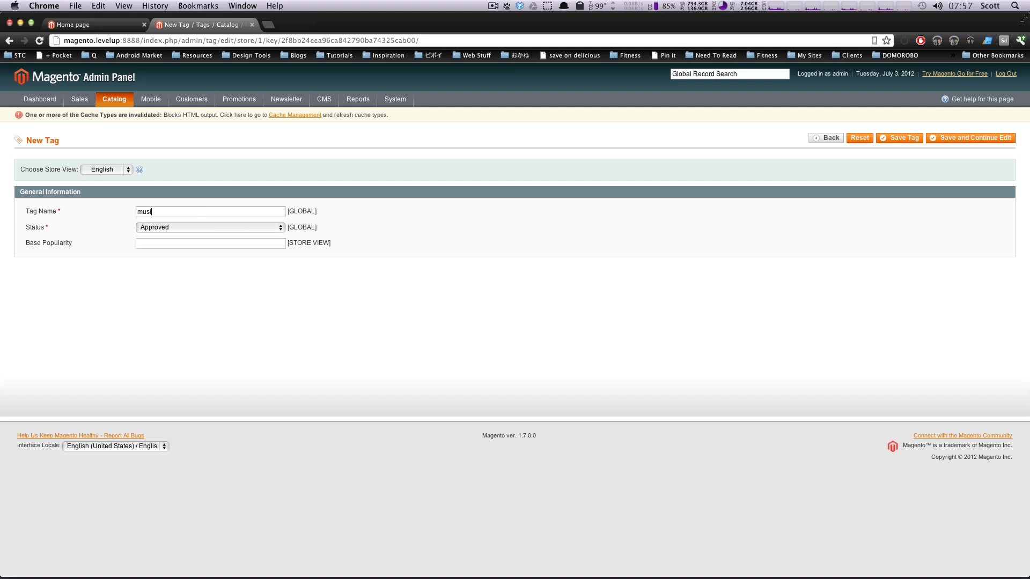
pyautogui.write('c')
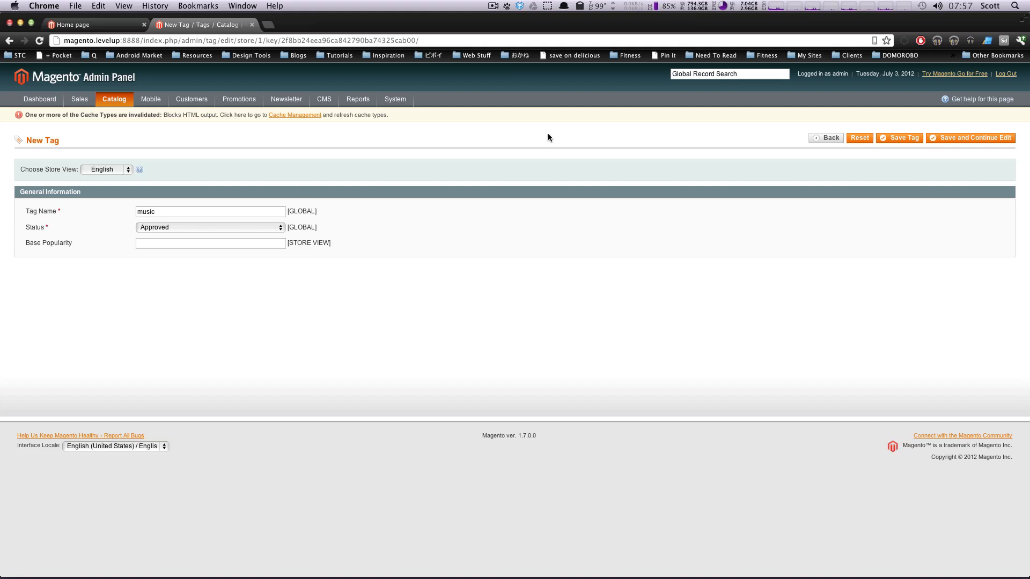
pyautogui.moveTo(227, 233)
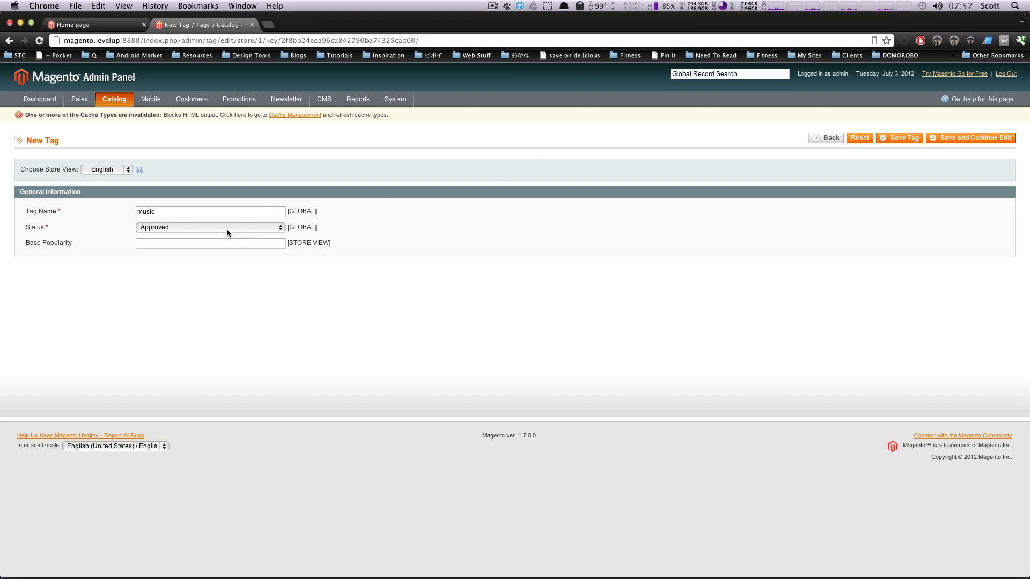
pyautogui.moveTo(225, 243)
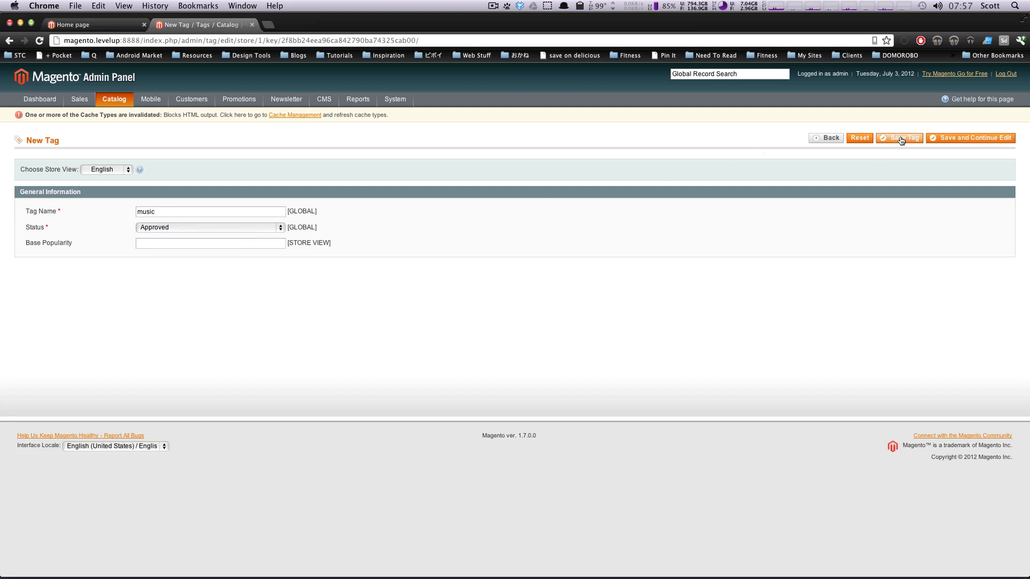
pyautogui.click(899, 138)
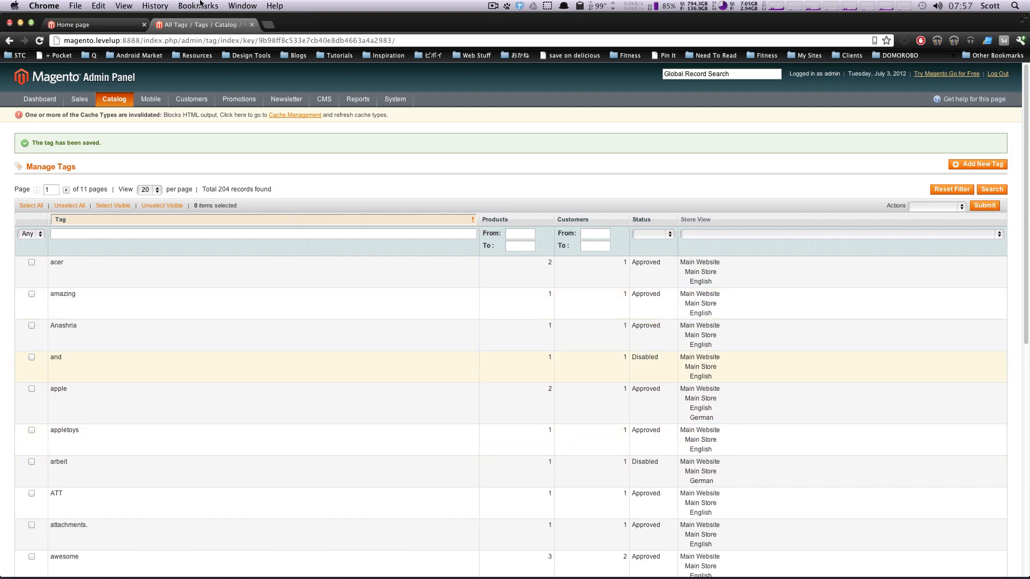
# - Submit music as a tag for Test Album Name from its storefront page, then return to the admin grid
pyautogui.click(91, 24)
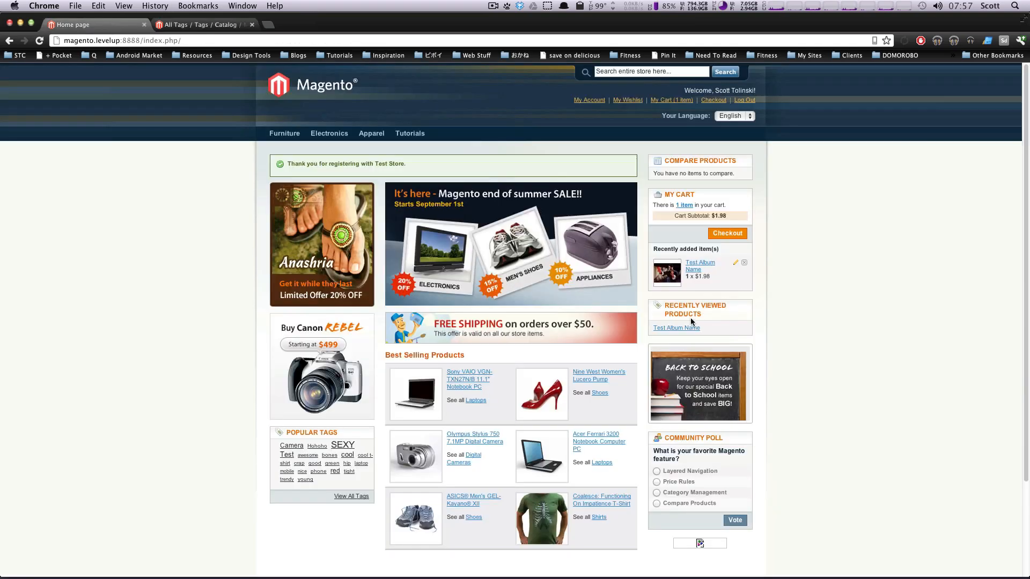
pyautogui.moveTo(700, 266)
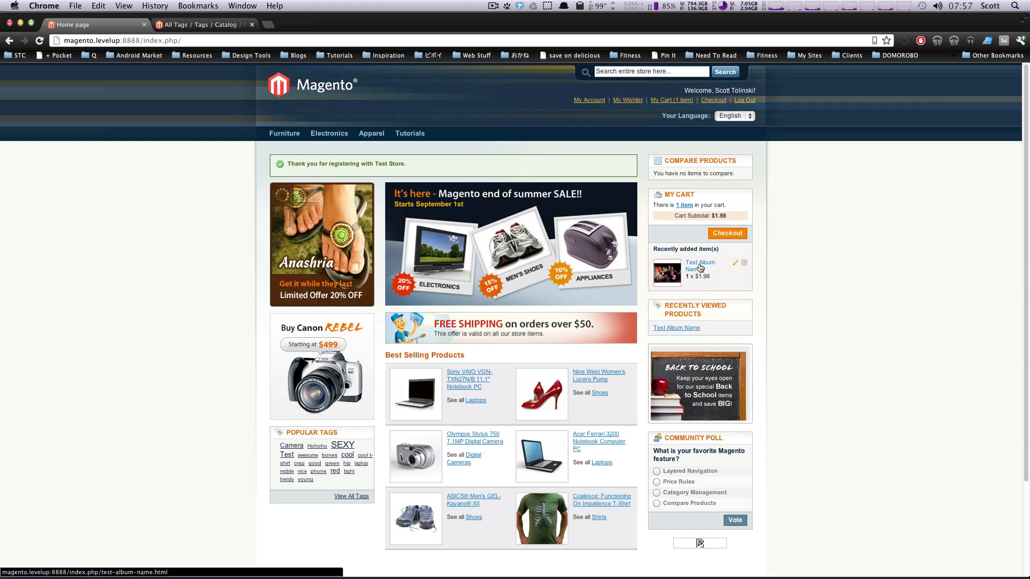
pyautogui.click(699, 266)
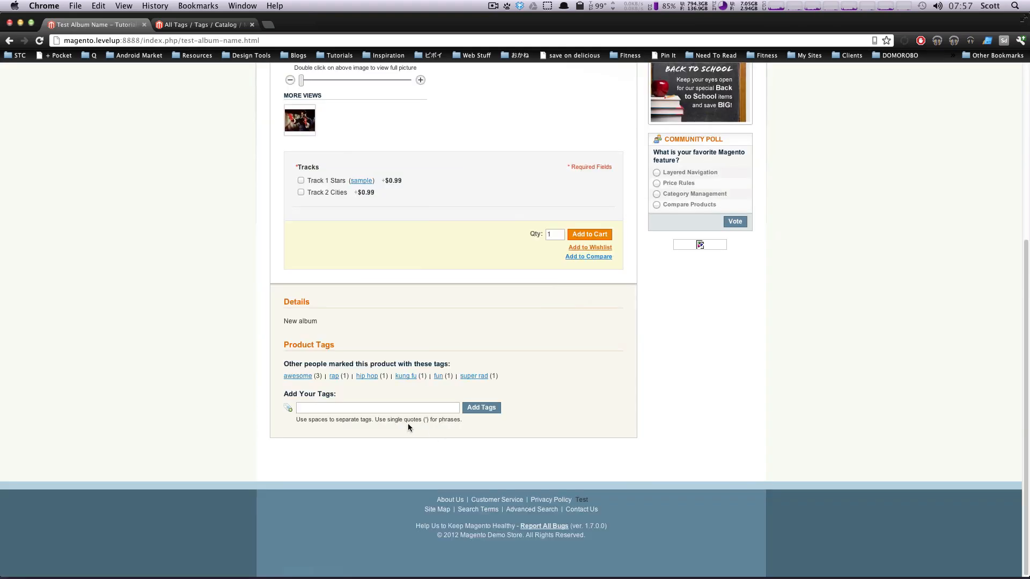
pyautogui.write('mus')
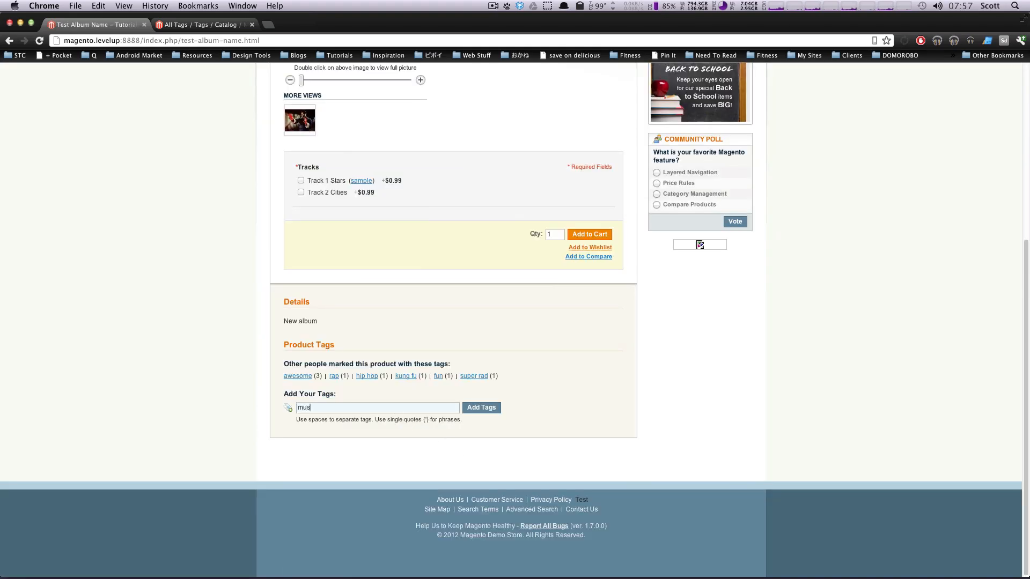
pyautogui.click(481, 407)
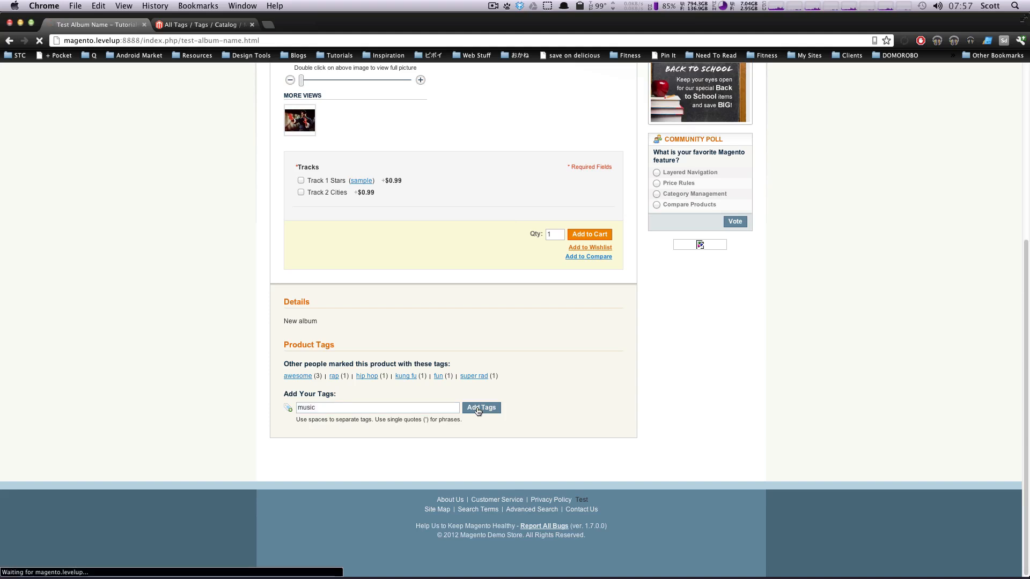
pyautogui.click(481, 407)
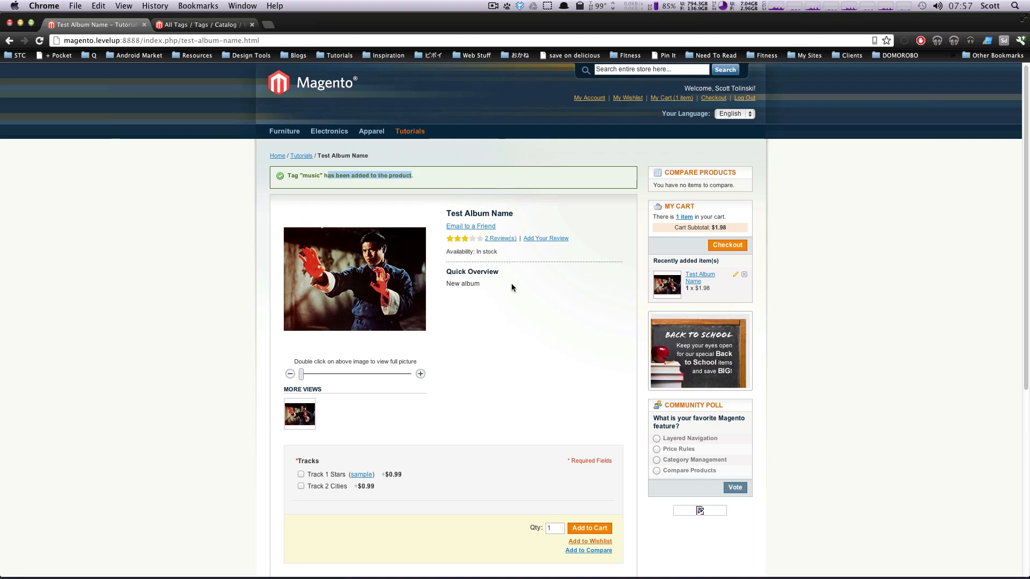
pyautogui.scroll(-3)
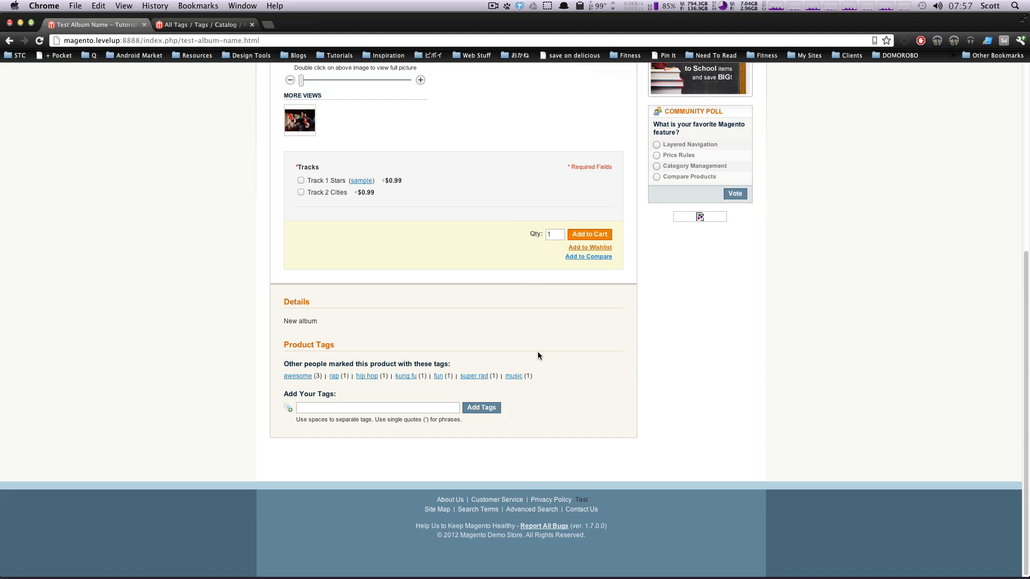
pyautogui.click(204, 24)
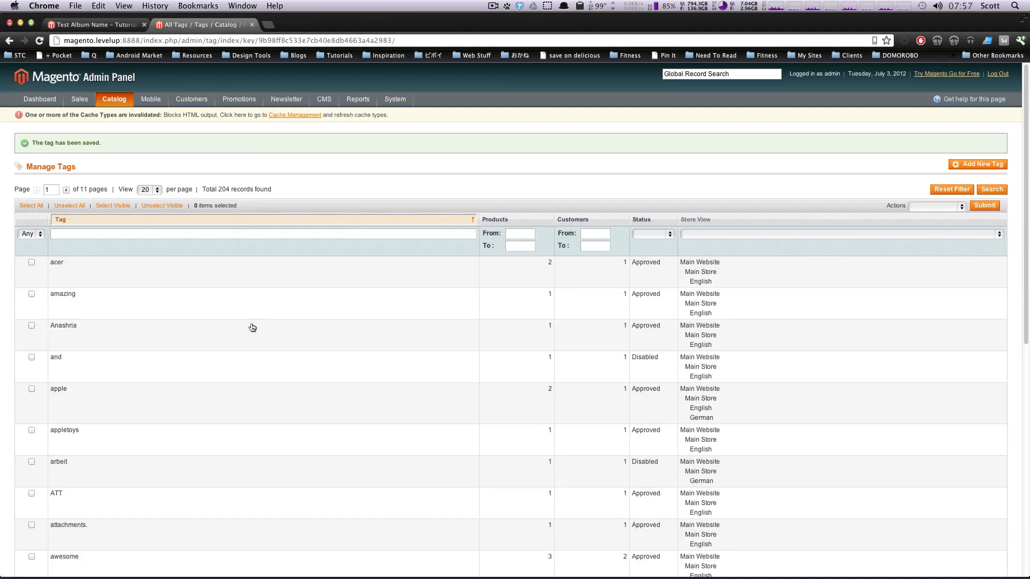
pyautogui.moveTo(345, 342)
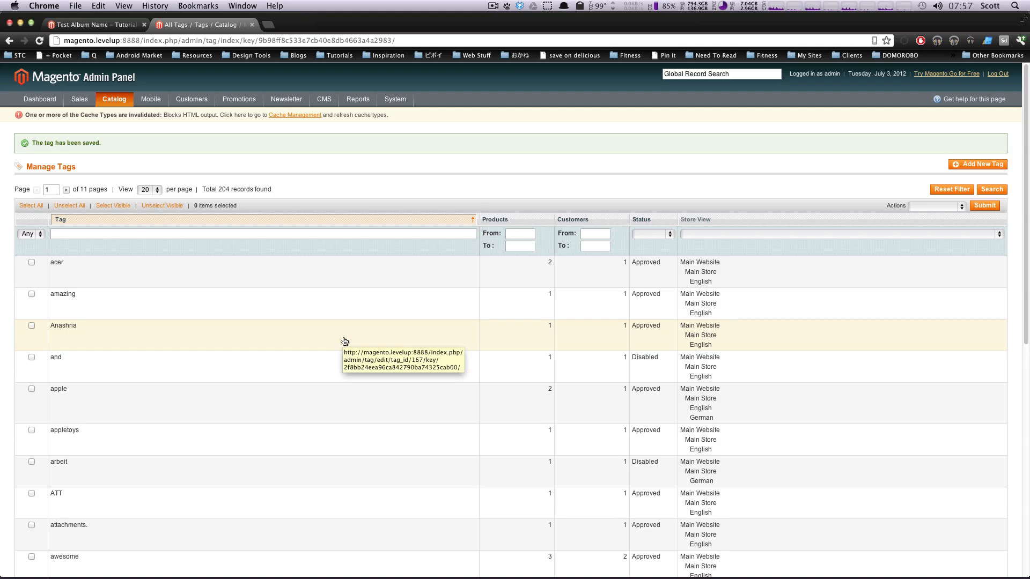
pyautogui.moveTo(462, 290)
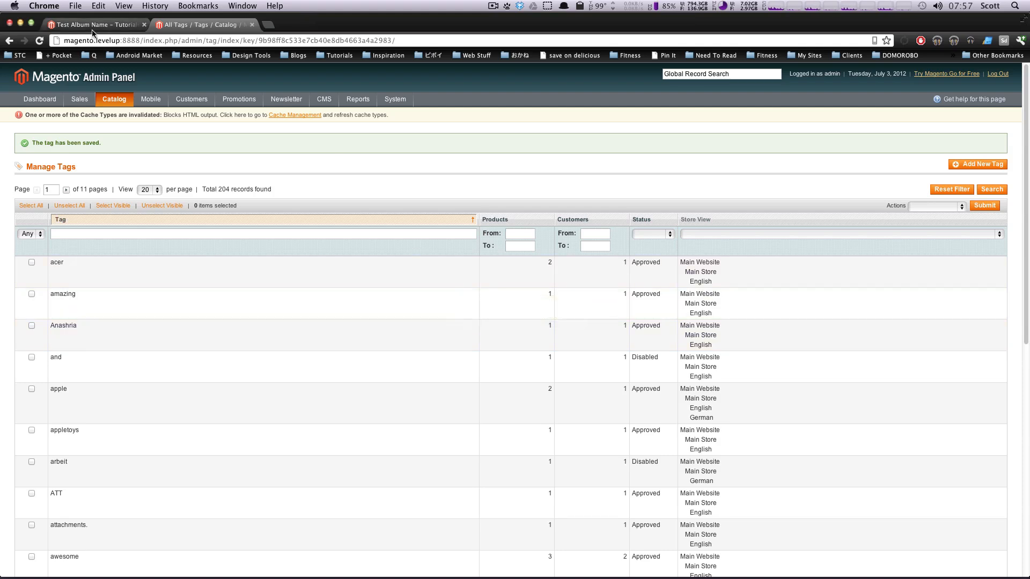
# - Switch back to the Test Album Name storefront tab showing music among its tags
pyautogui.click(92, 24)
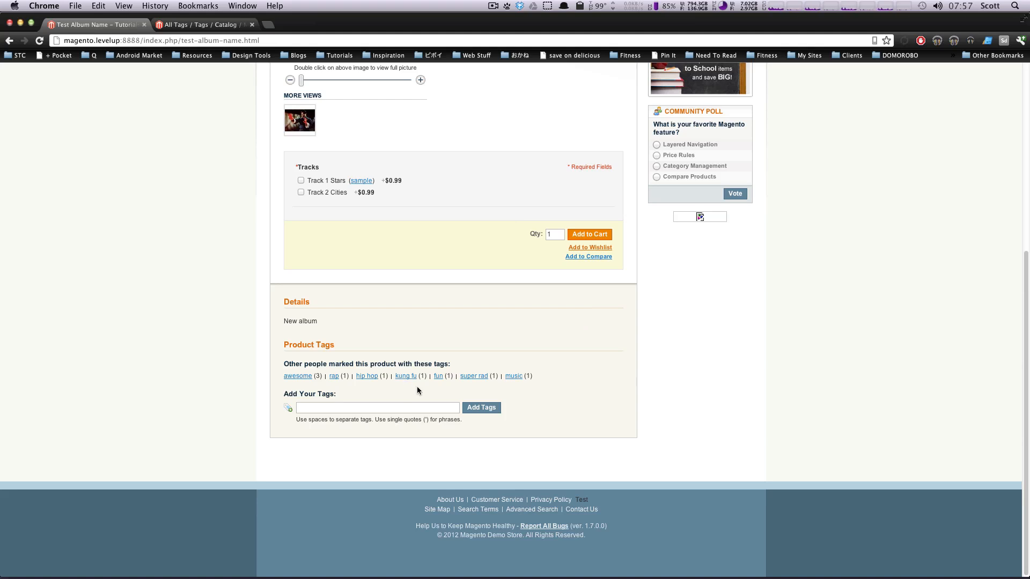
pyautogui.moveTo(322, 386)
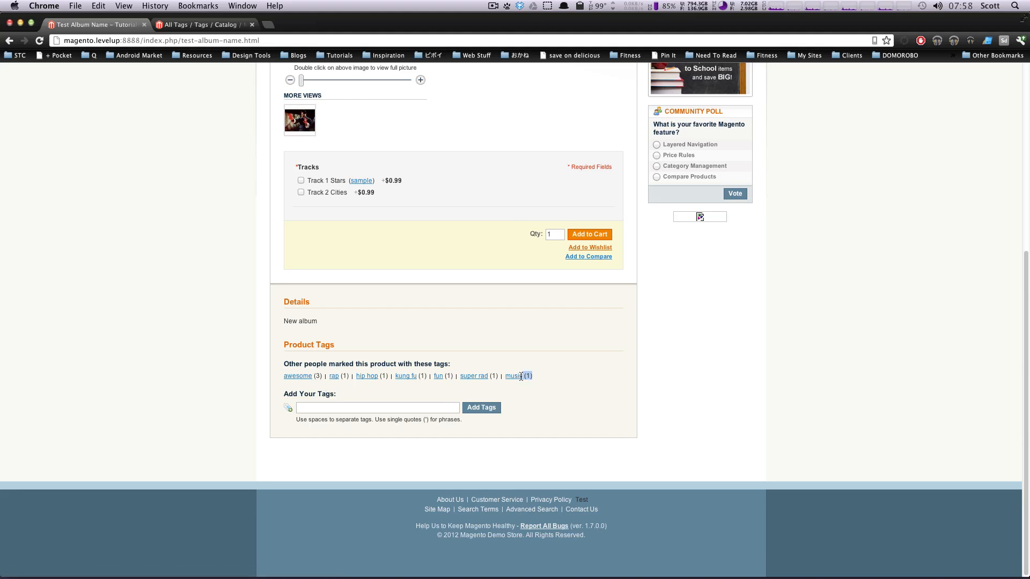
pyautogui.moveTo(366, 383)
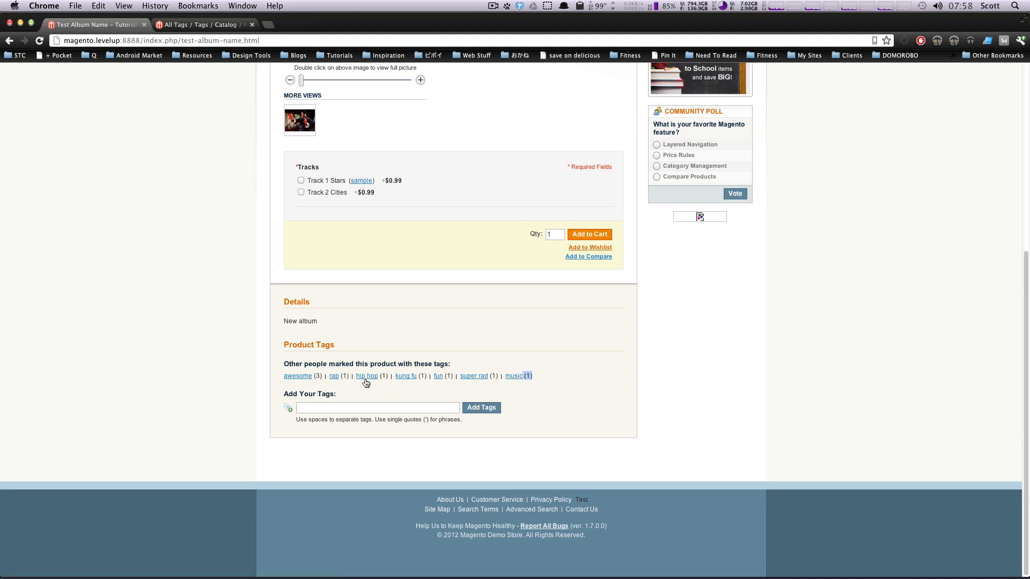
pyautogui.moveTo(297, 376)
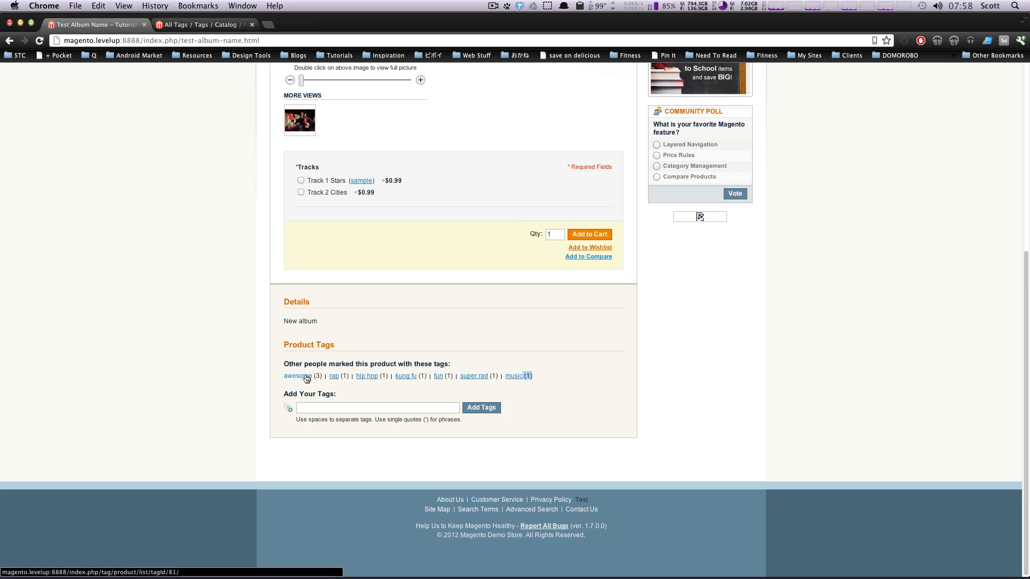
pyautogui.click(297, 375)
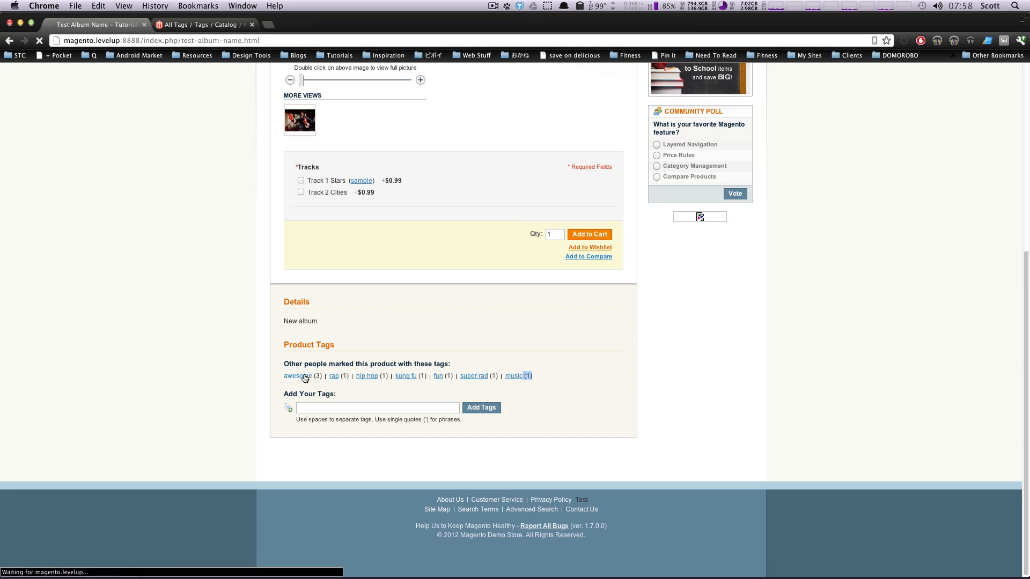
pyautogui.click(297, 376)
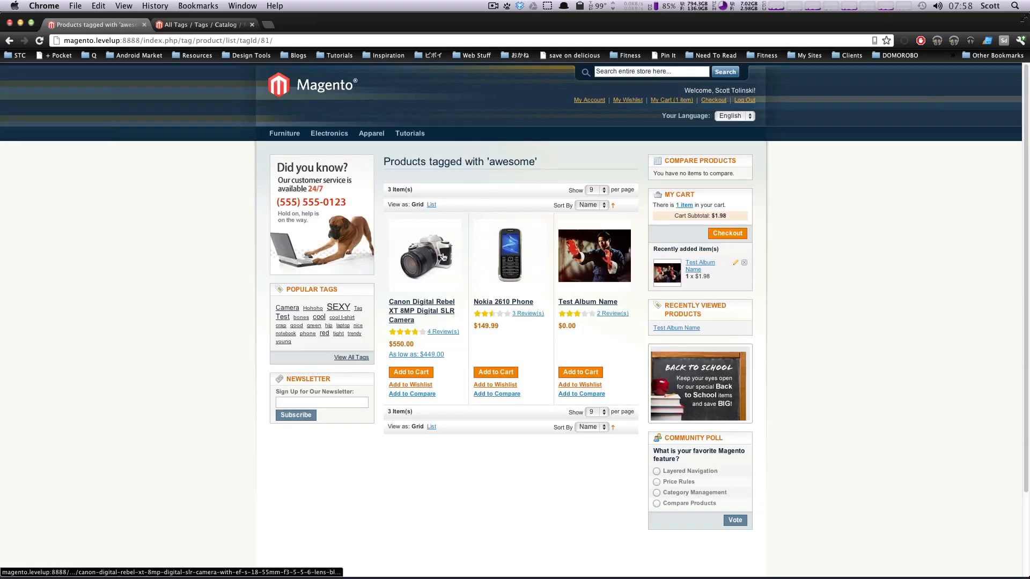
pyautogui.moveTo(442, 275)
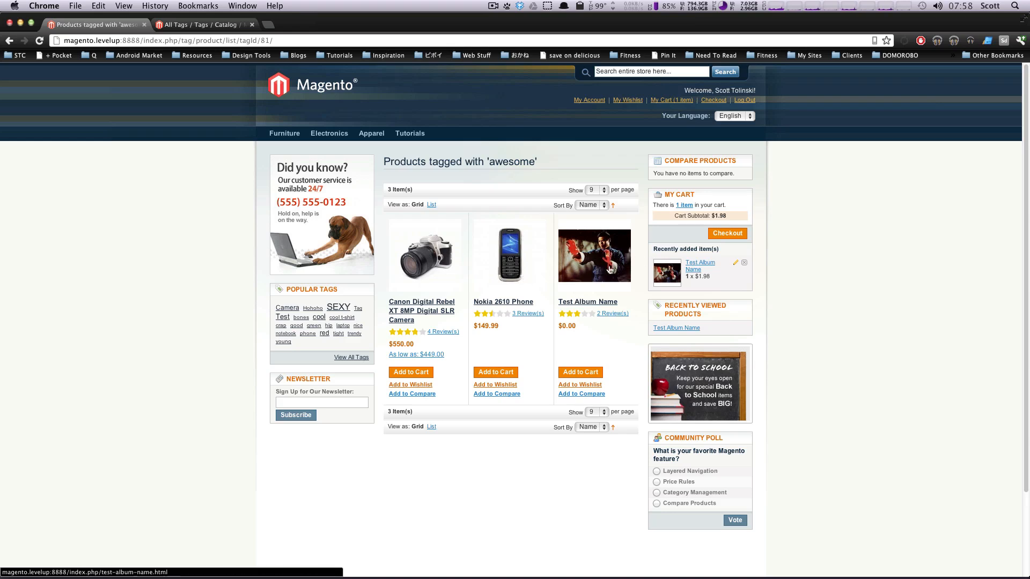
pyautogui.moveTo(588, 302)
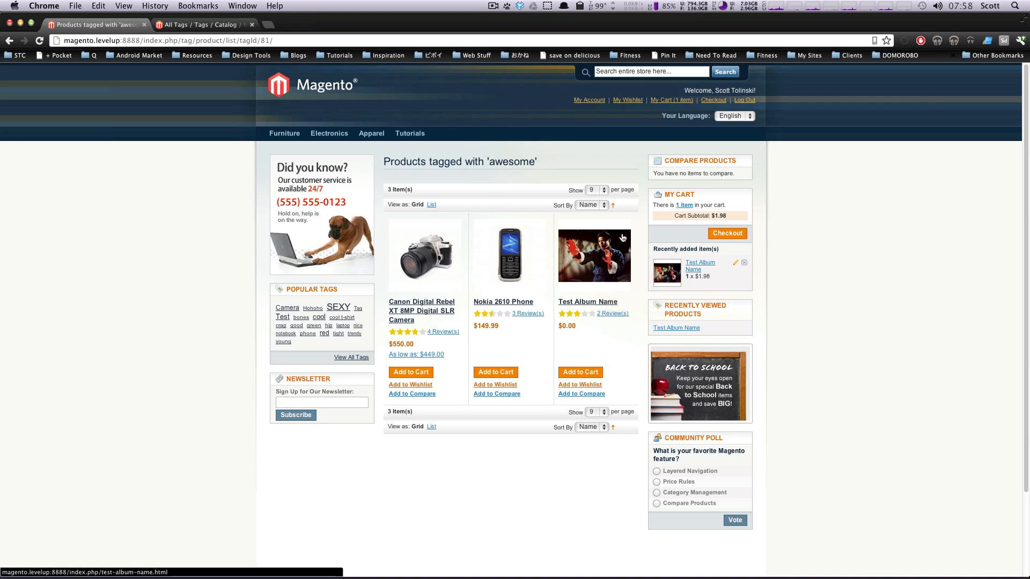
pyautogui.moveTo(584, 306)
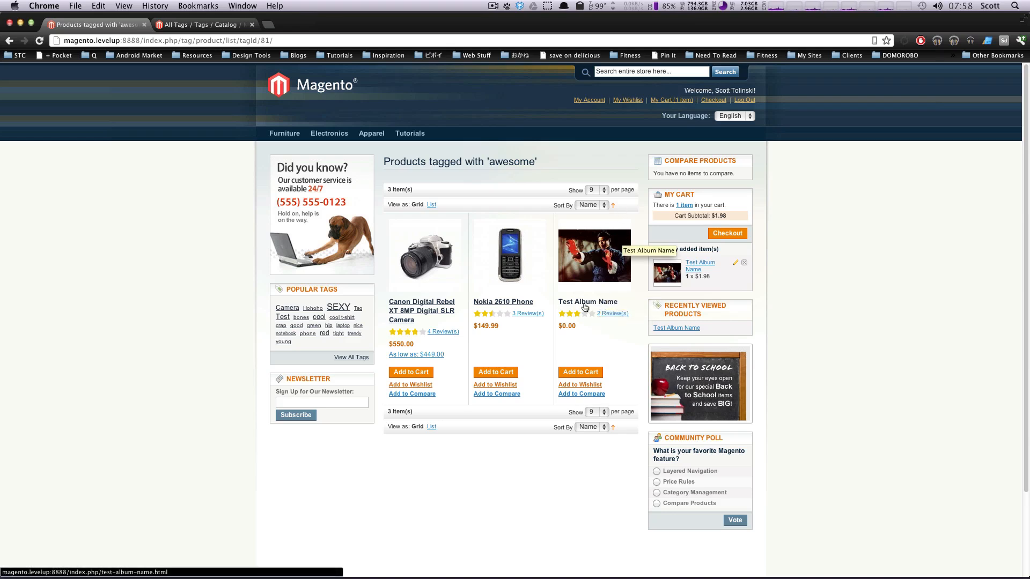
pyautogui.click(589, 301)
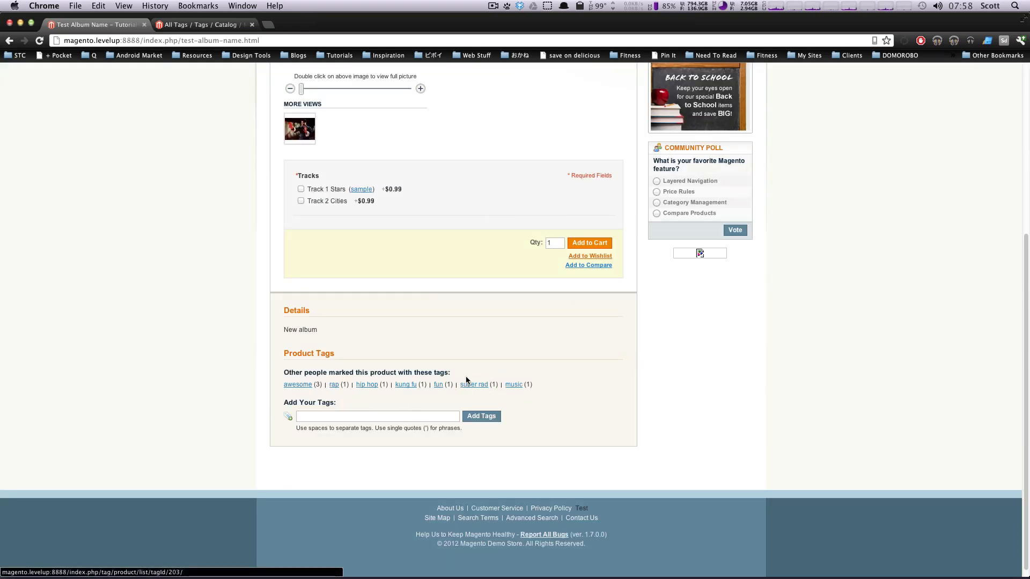
pyautogui.scroll(3)
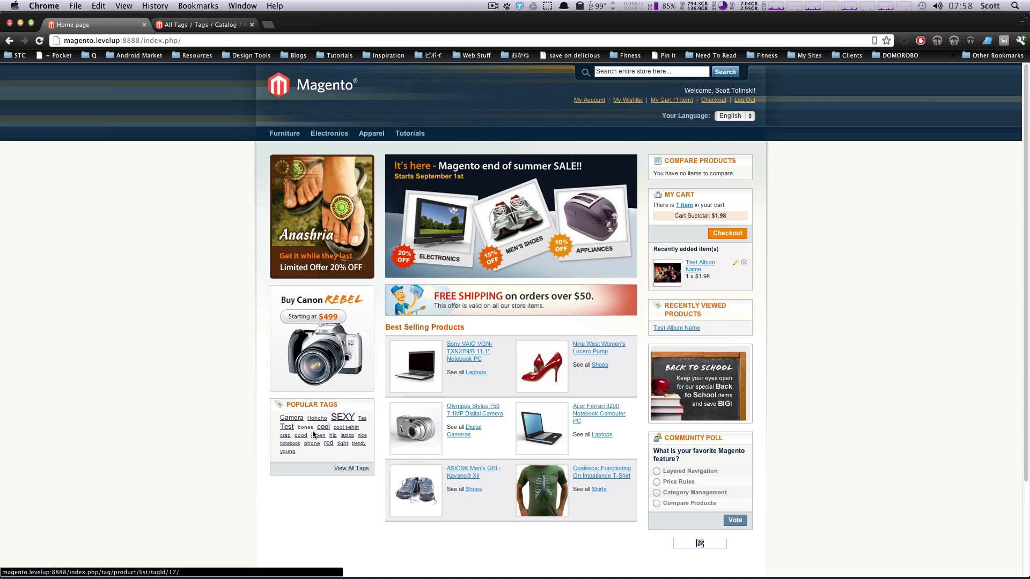
# - View All Tags and list the products tagged 'kung fu', showing only Test Album Name
pyautogui.click(351, 468)
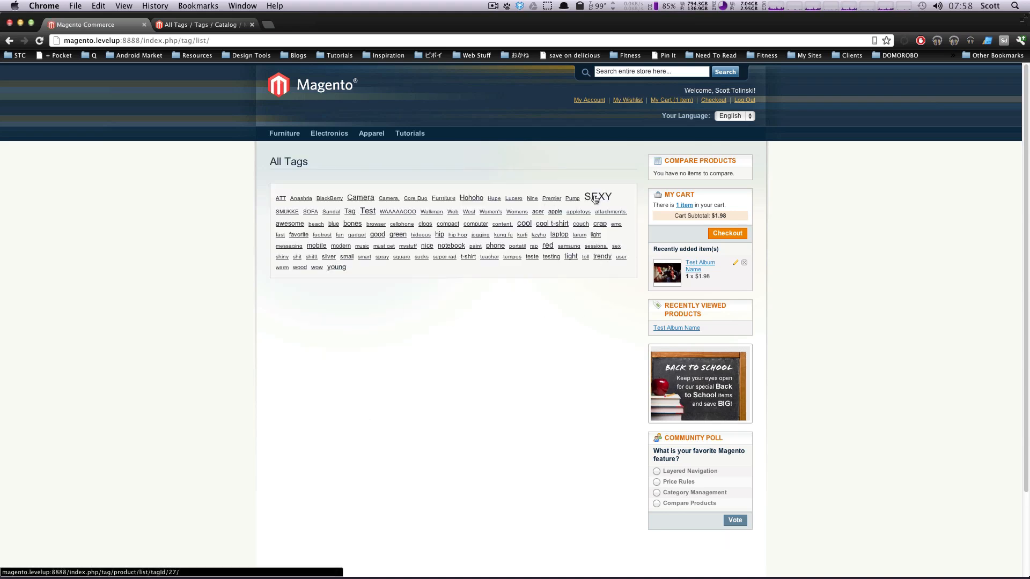
pyautogui.moveTo(561, 190)
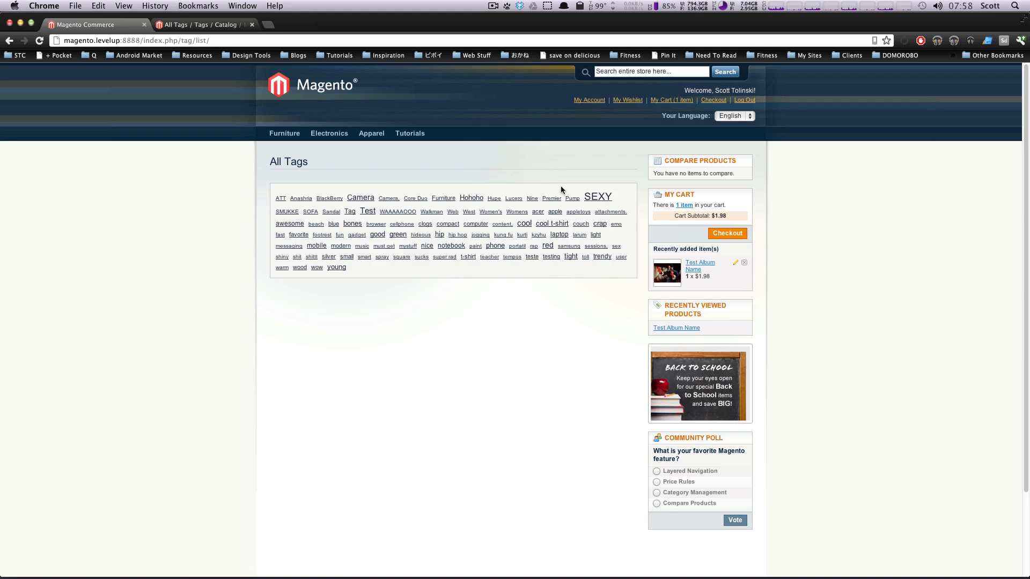
pyautogui.moveTo(499, 272)
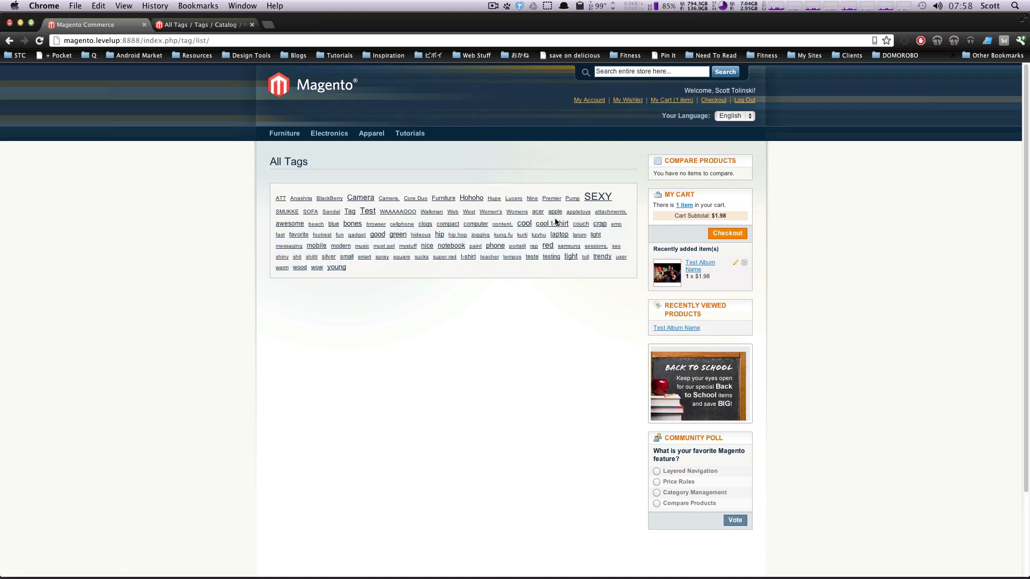
pyautogui.moveTo(544, 243)
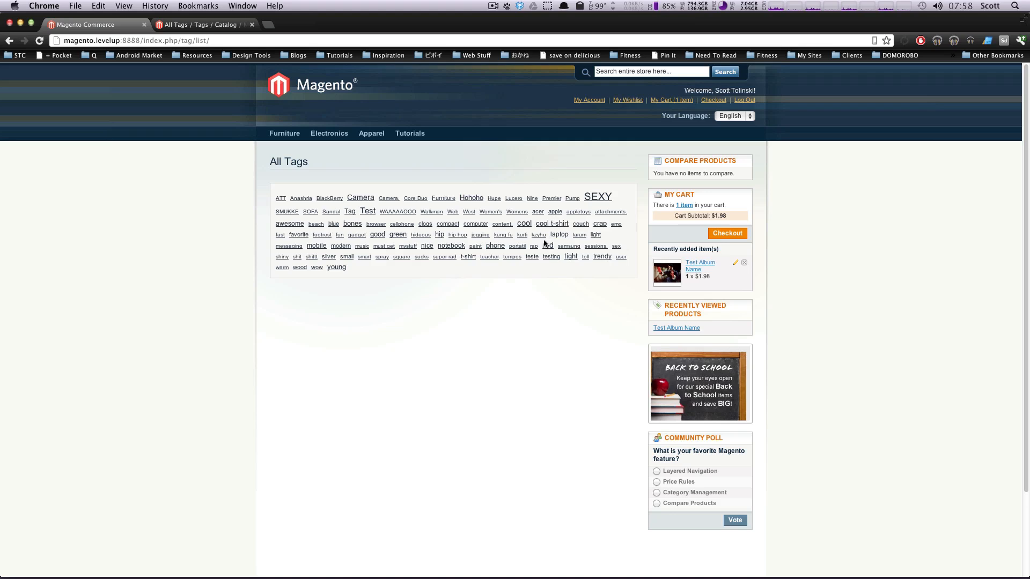
pyautogui.click(502, 236)
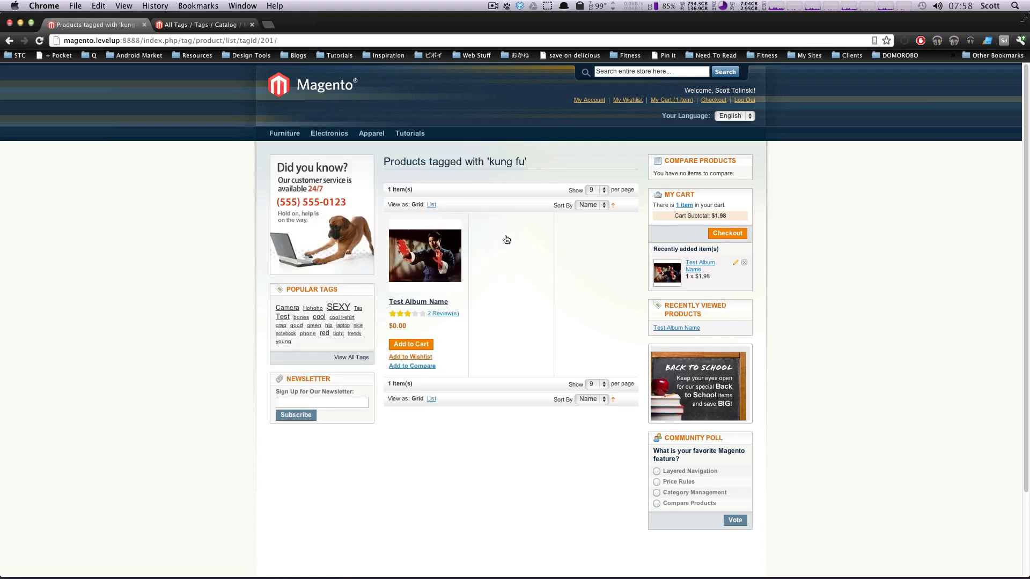